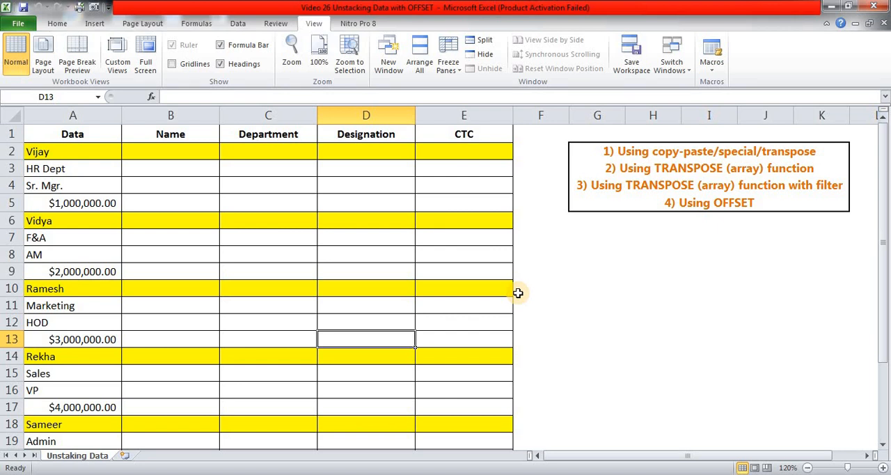
# Highlight Vijay's four stacked cells and the notes listing the OFFSET and copy-paste transpose methods
pyautogui.click(268, 254)
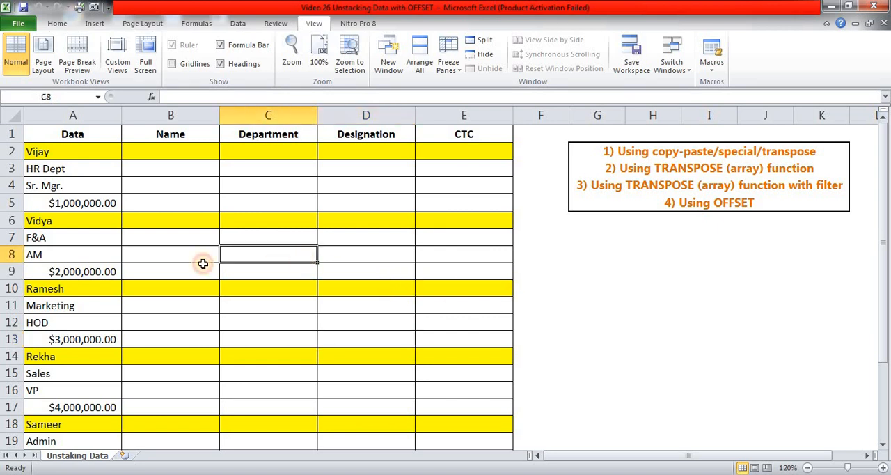
pyautogui.moveTo(72, 151); pyautogui.dragTo(72, 185)
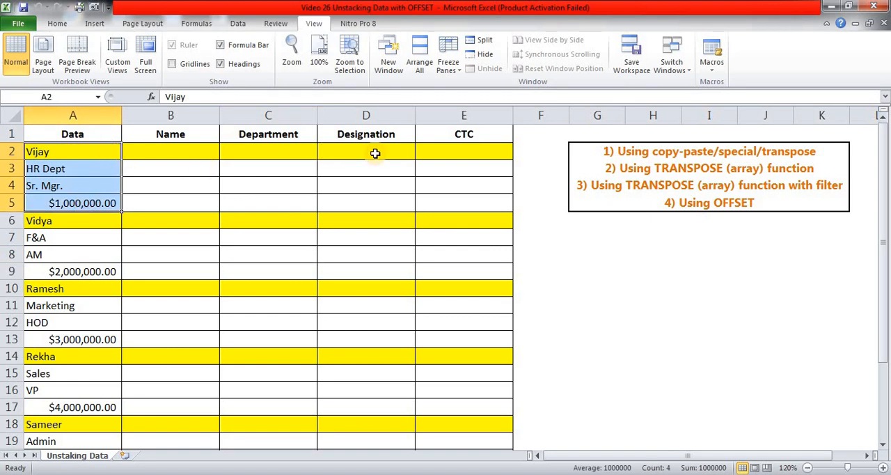
pyautogui.moveTo(654, 240)
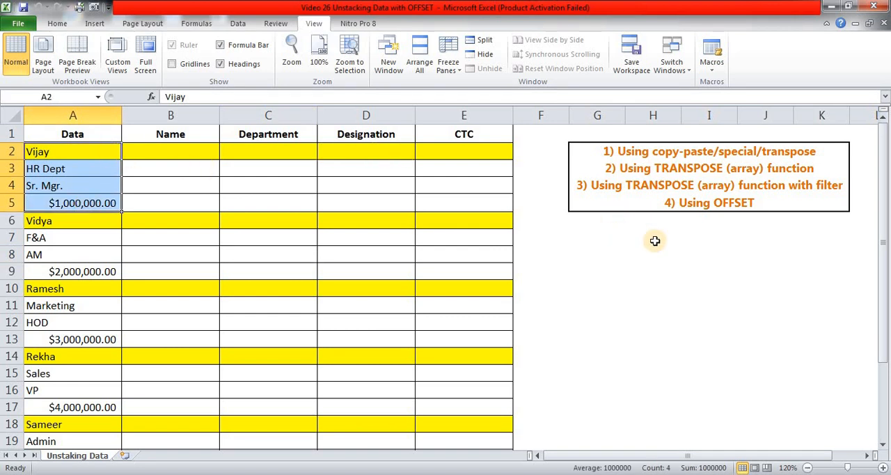
pyautogui.click(677, 203)
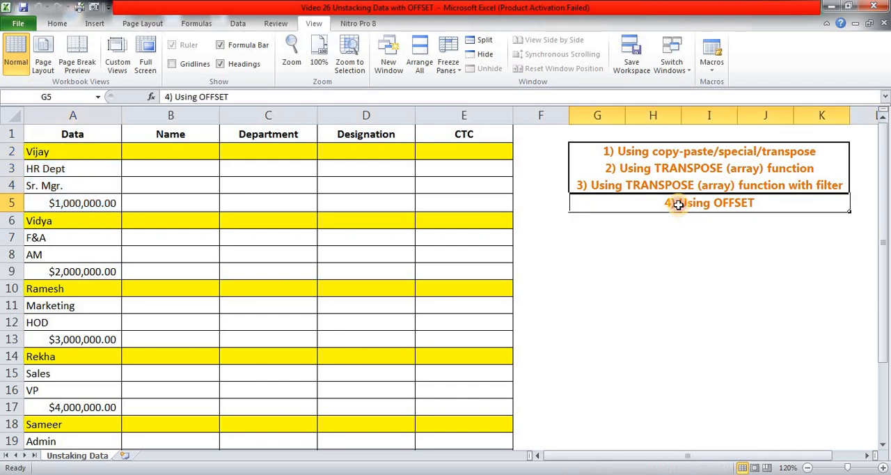
pyautogui.moveTo(732, 317)
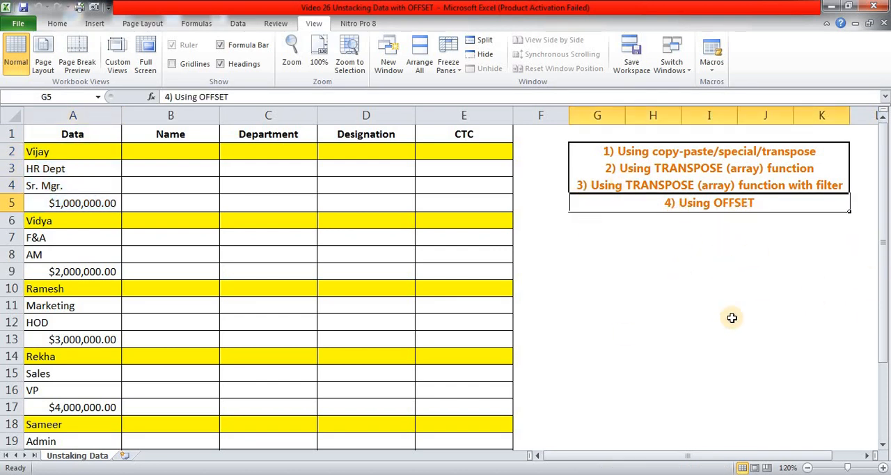
pyautogui.moveTo(701, 291)
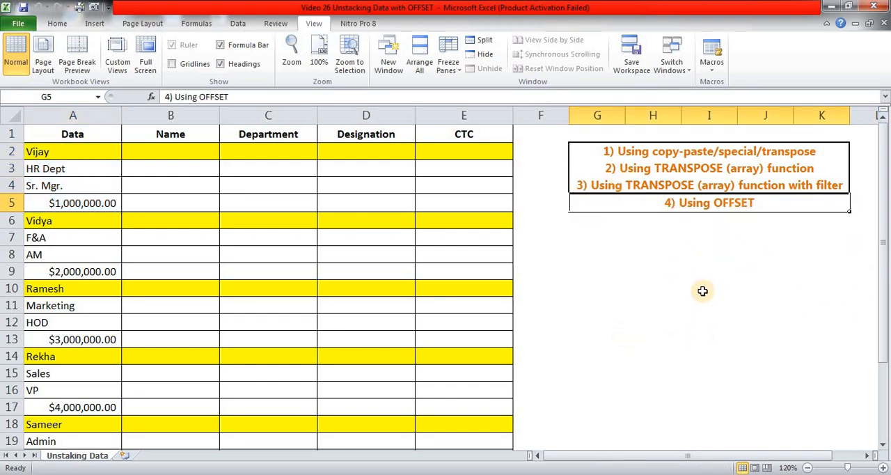
pyautogui.click(653, 339)
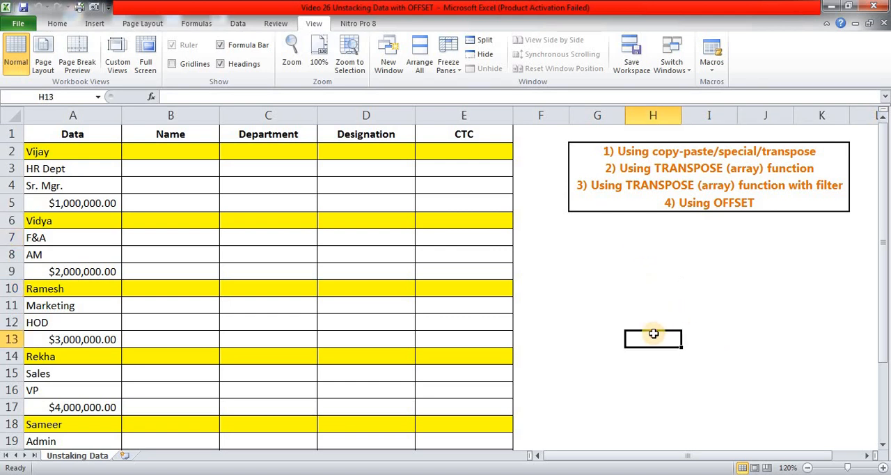
pyautogui.click(596, 253)
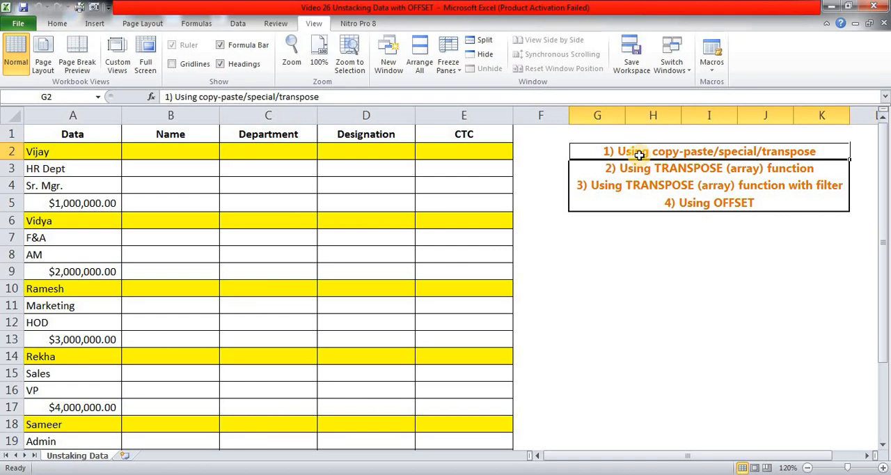
# Copy Vijay's four stacked entries and paste them transposed across row 2 via Paste Special
pyautogui.click(170, 150)
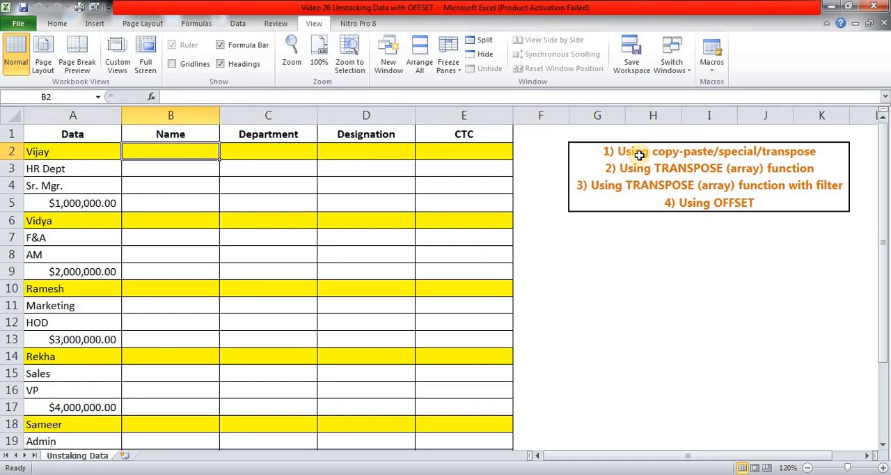
pyautogui.click(73, 150)
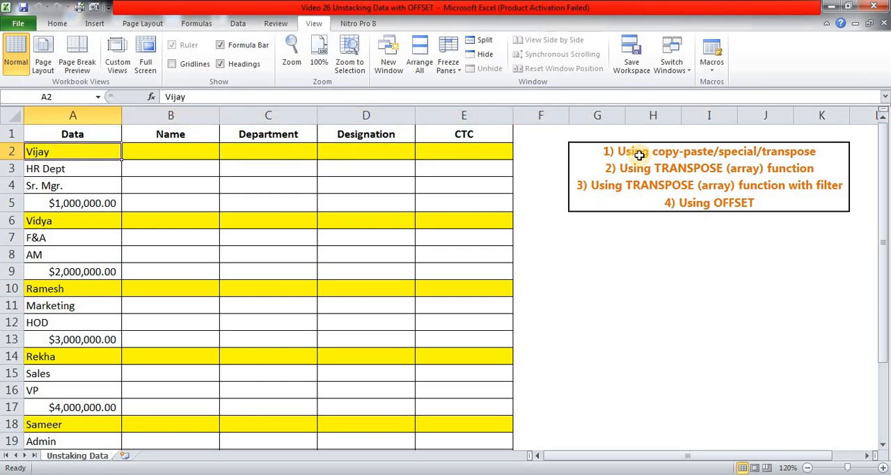
pyautogui.click(72, 133)
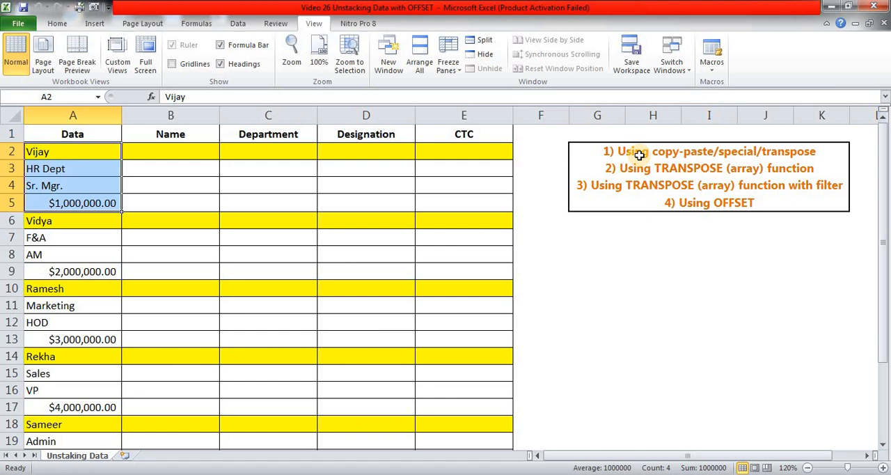
pyautogui.click(170, 150)
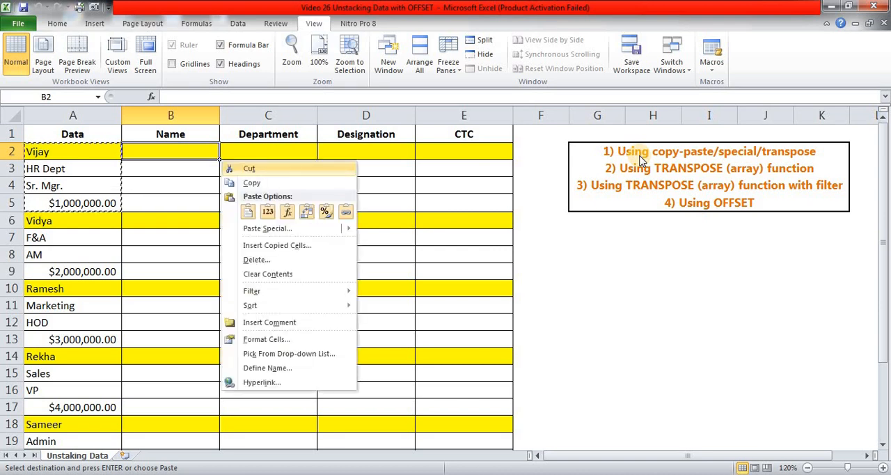
pyautogui.click(267, 229)
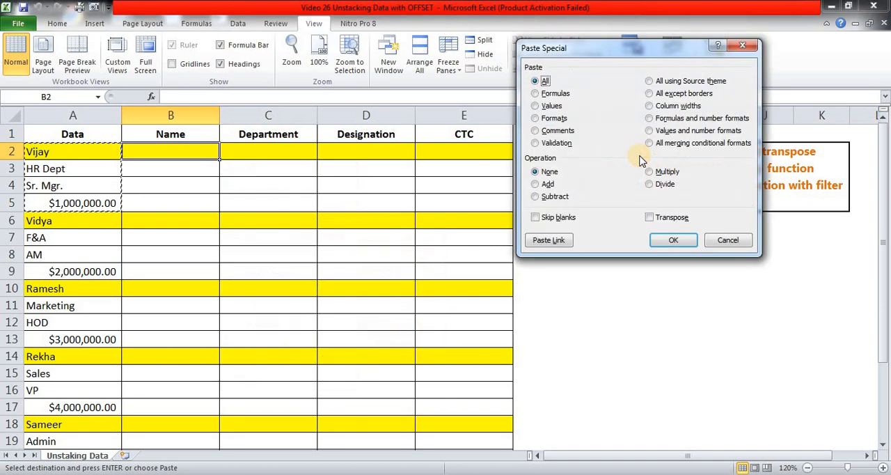
pyautogui.click(649, 217)
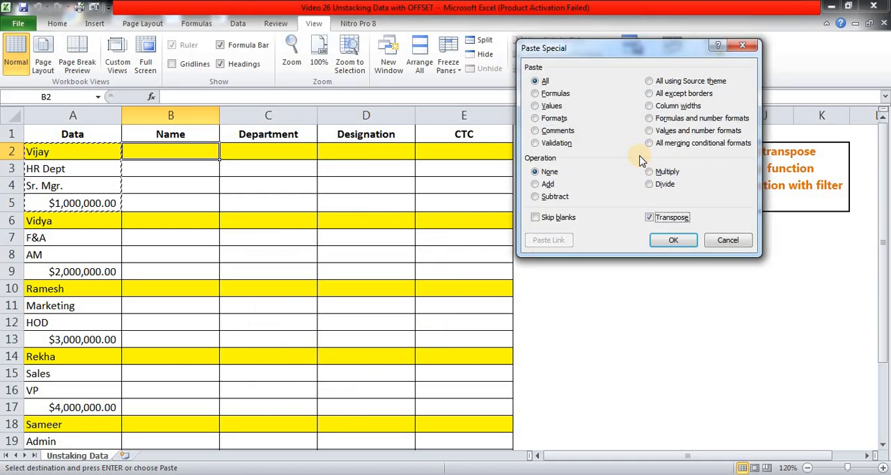
pyautogui.click(672, 239)
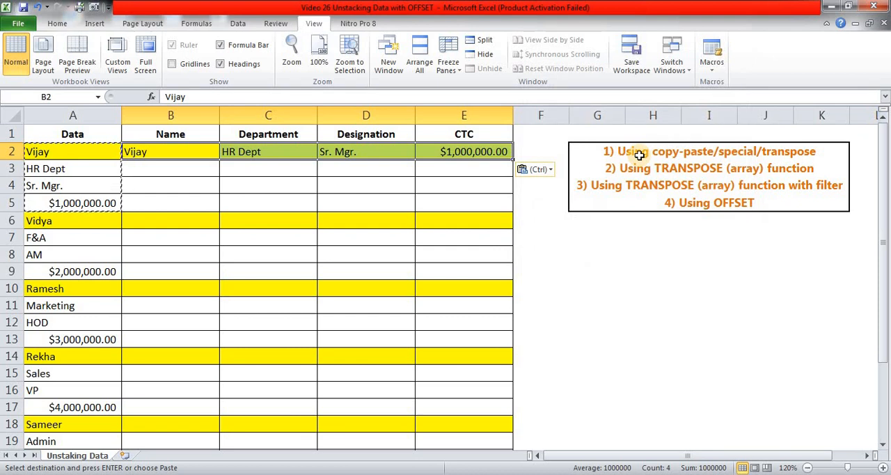
# Compare the pasted row 2 values against the stacked Name, Sr. Mgr. and F&A source entries
pyautogui.click(170, 272)
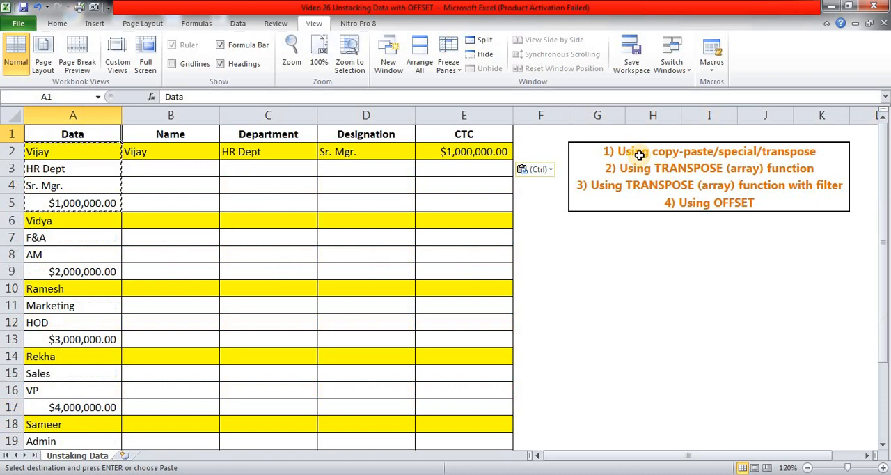
pyautogui.click(72, 151)
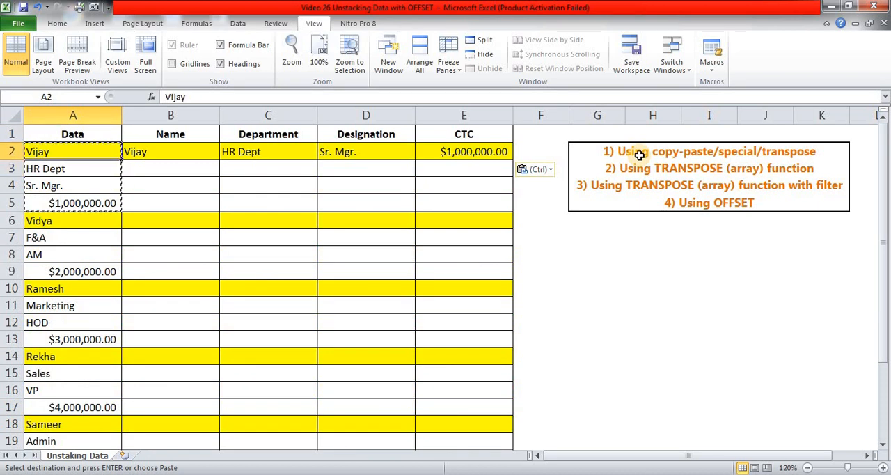
pyautogui.click(73, 185)
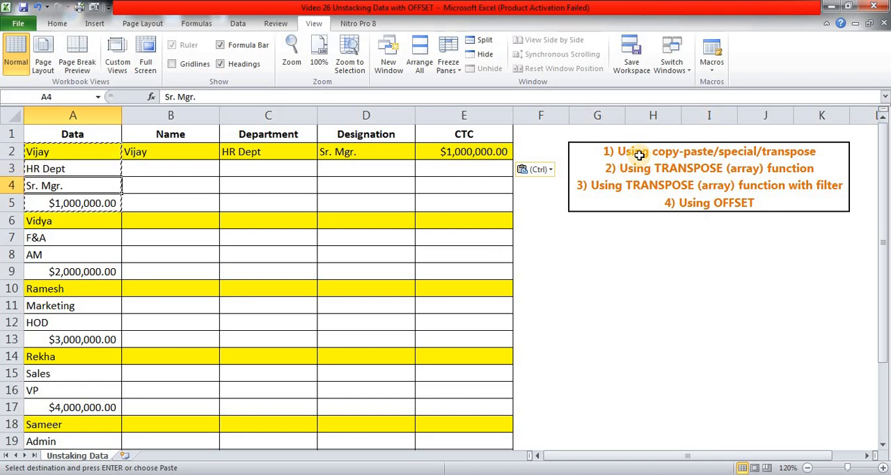
pyautogui.click(72, 237)
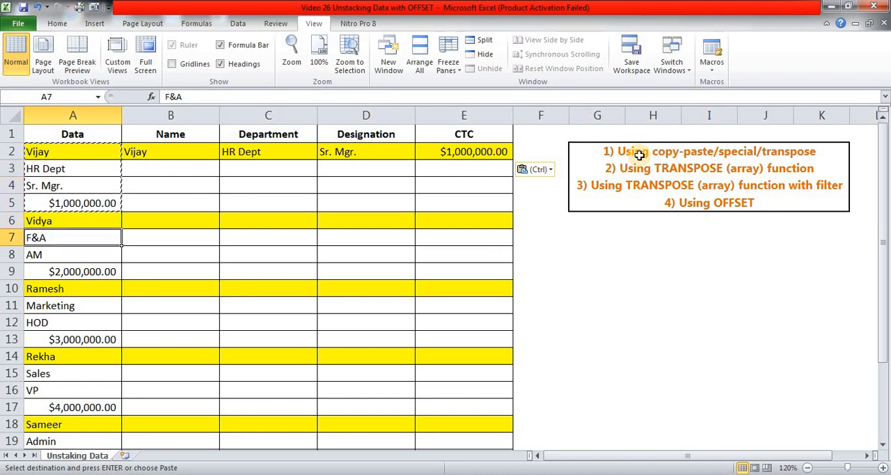
pyautogui.scroll(-3)
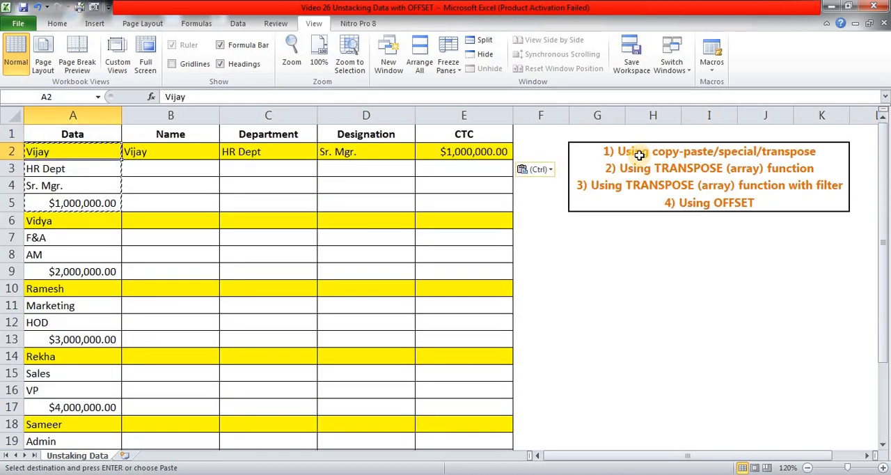
pyautogui.click(540, 151)
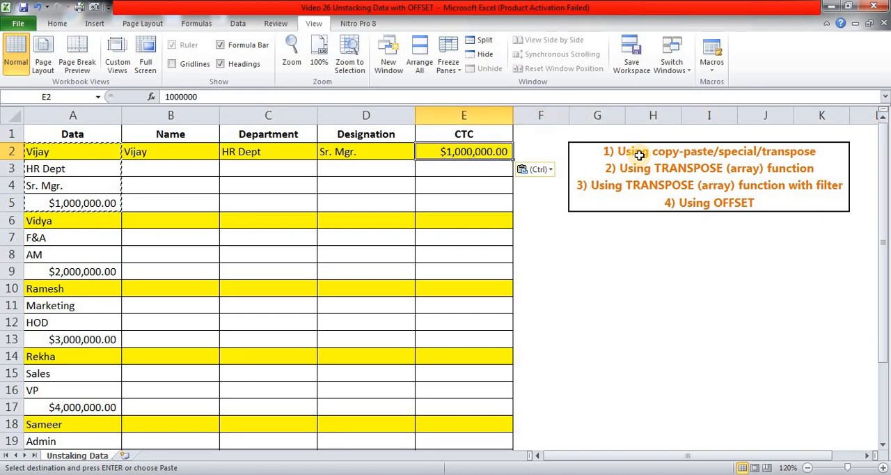
pyautogui.moveTo(170, 150); pyautogui.dragTo(366, 150)
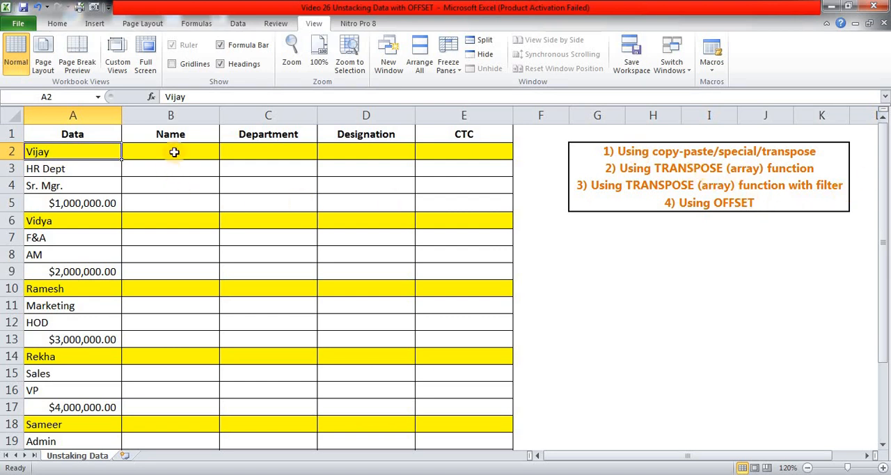
# Begin and cancel a =SUM beside the table, then point out Vijay's name and department entries
pyautogui.click(170, 150)
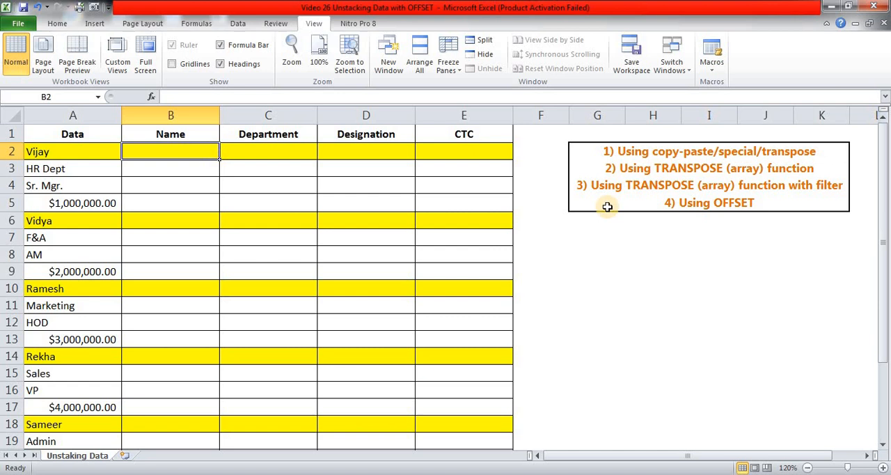
pyautogui.moveTo(747, 174)
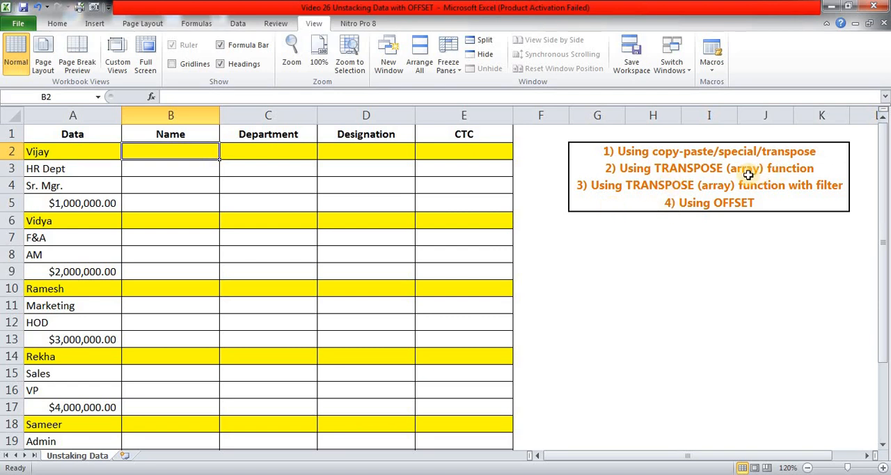
pyautogui.moveTo(585, 265)
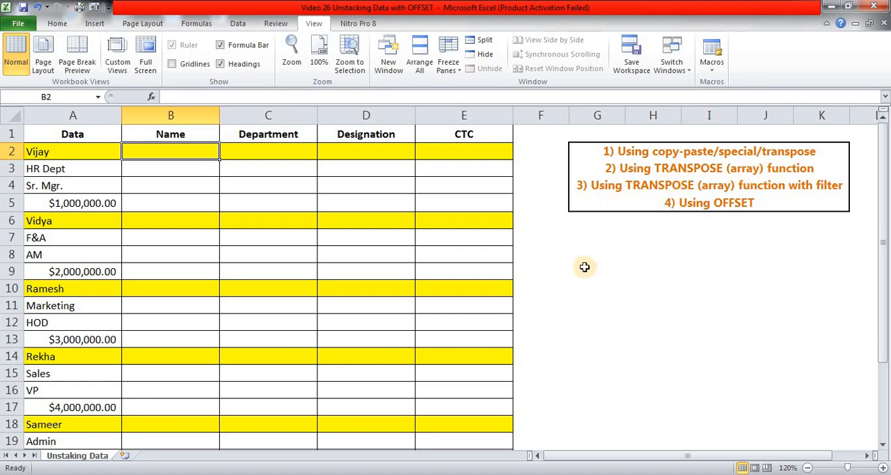
pyautogui.click(596, 272)
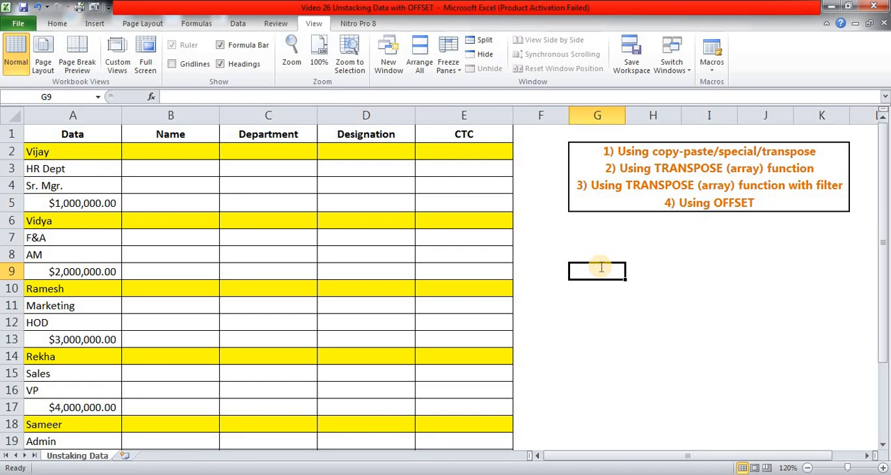
pyautogui.write('=SUM')
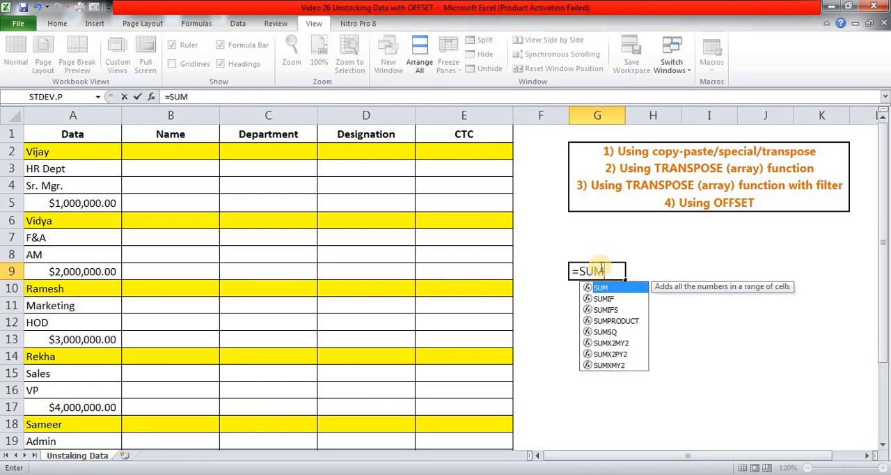
pyautogui.press('Escape')
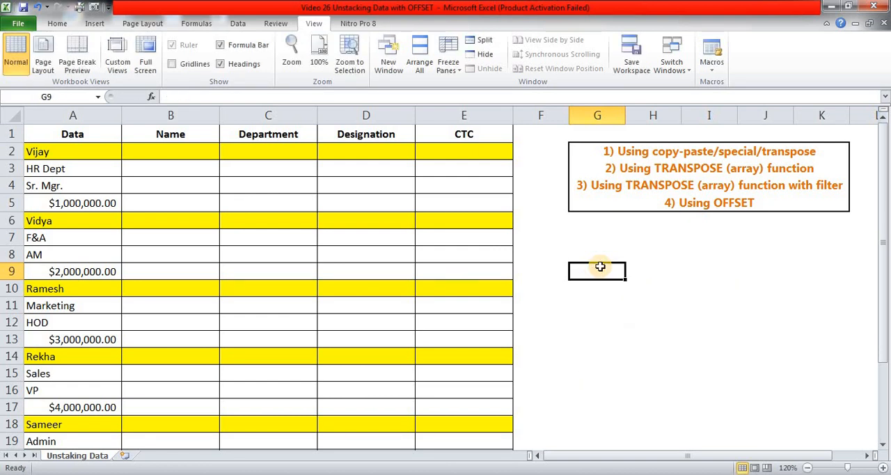
pyautogui.click(267, 271)
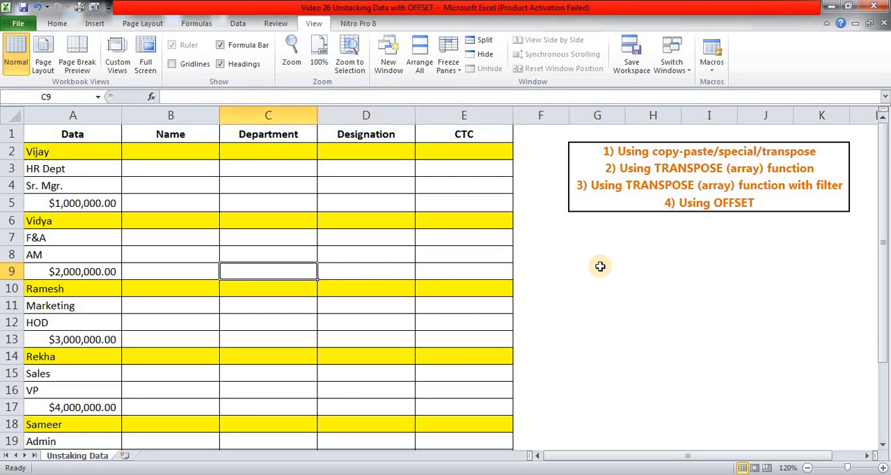
pyautogui.click(170, 254)
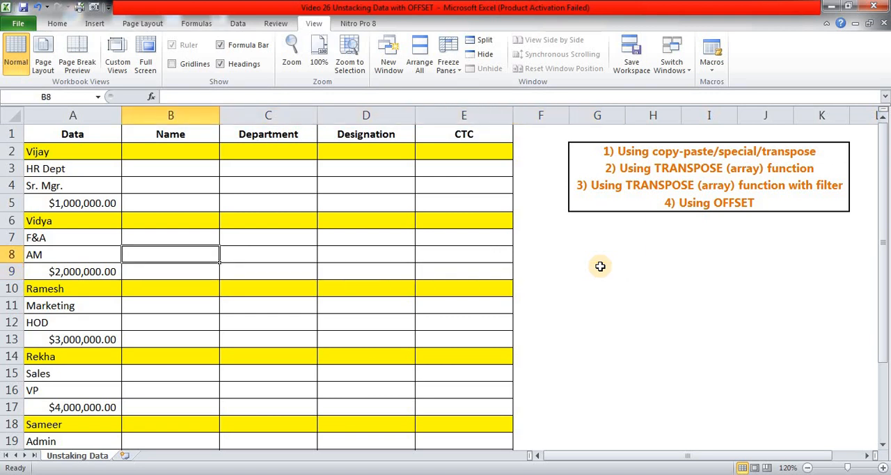
pyautogui.click(73, 151)
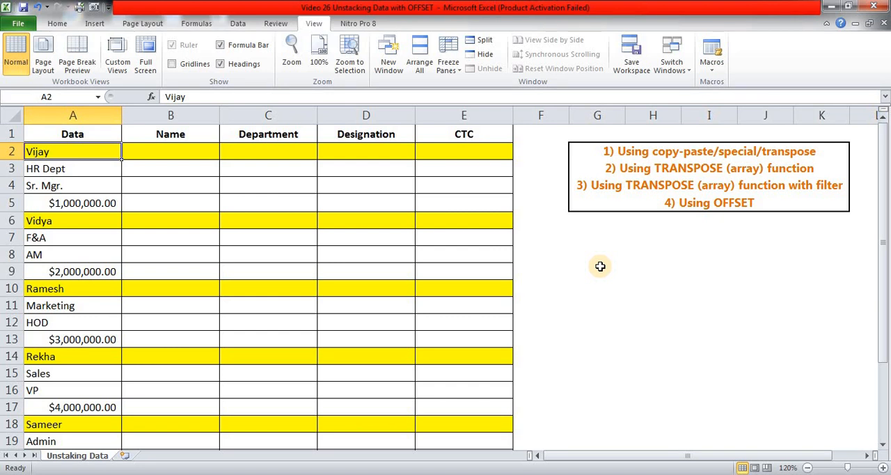
pyautogui.click(73, 167)
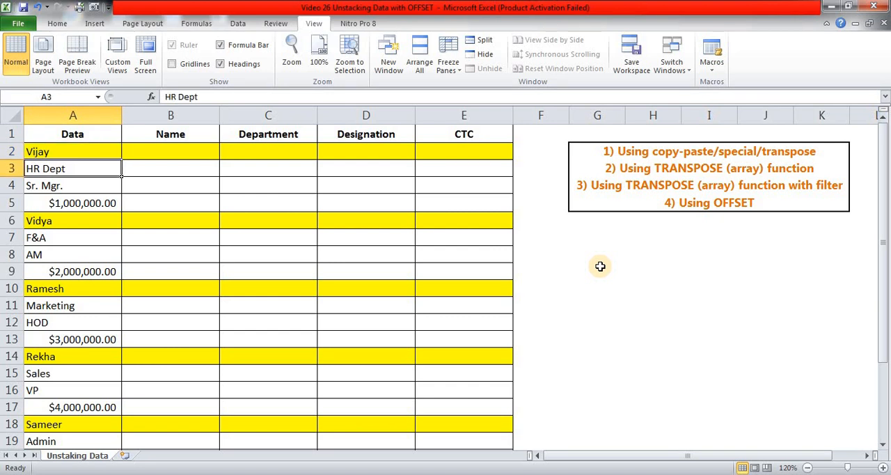
# Enter =TRANSPOSE over Vijay's four stacked entries into the selected Name-to-CTC row 2
pyautogui.click(170, 150)
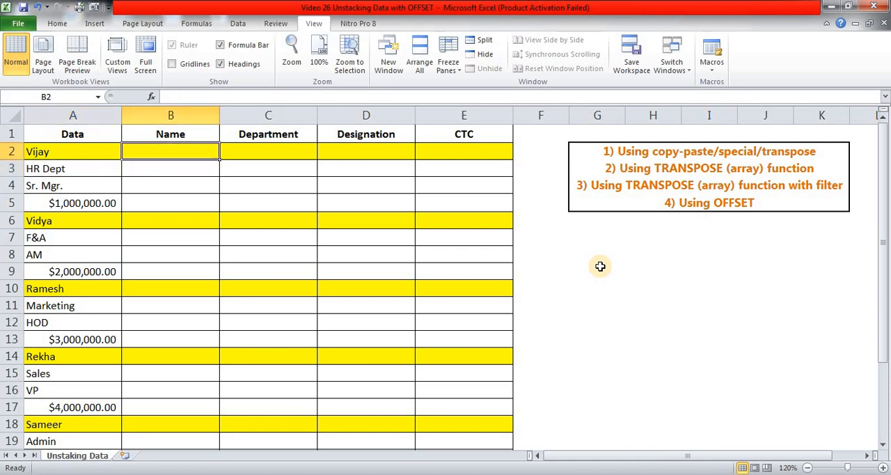
pyautogui.moveTo(170, 150); pyautogui.dragTo(463, 150)
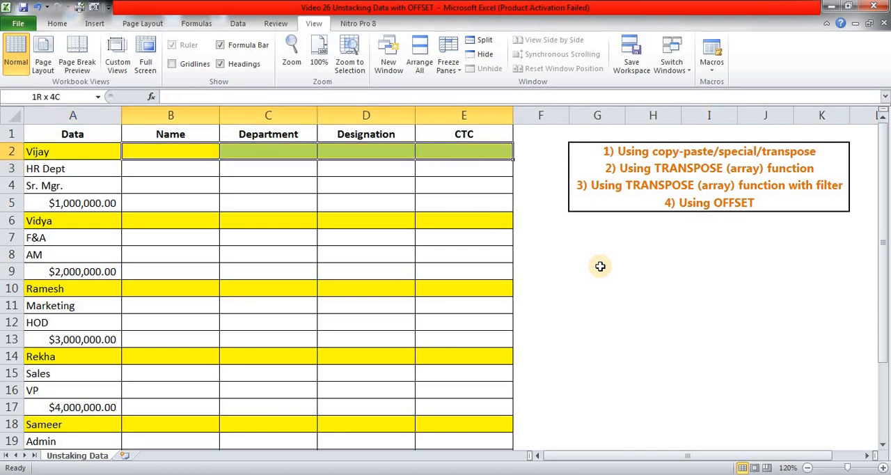
pyautogui.click(170, 150)
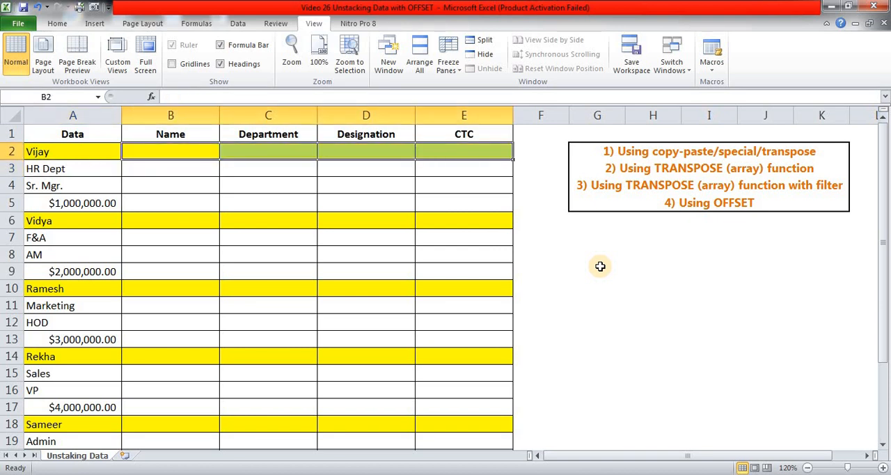
pyautogui.write('=')
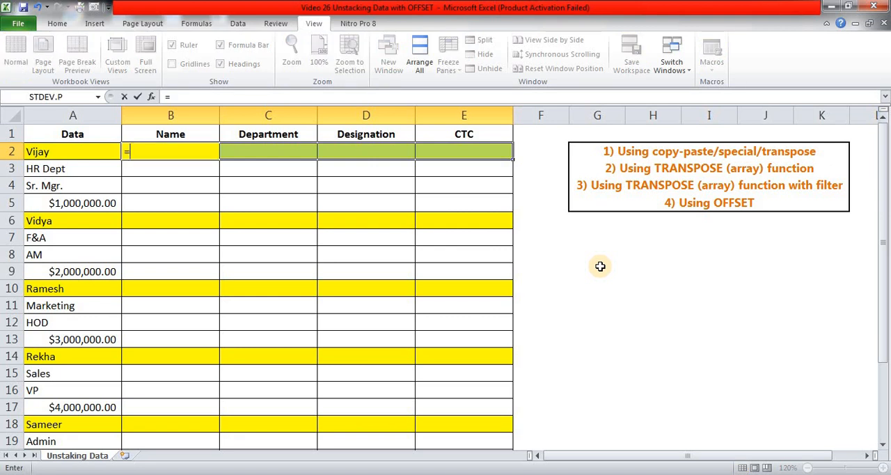
pyautogui.write('TRANSPOSE(')
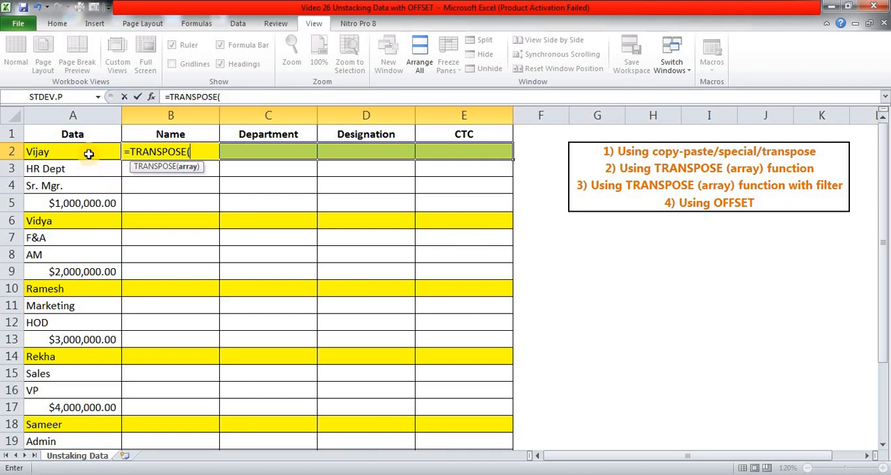
pyautogui.moveTo(72, 150); pyautogui.dragTo(72, 203)
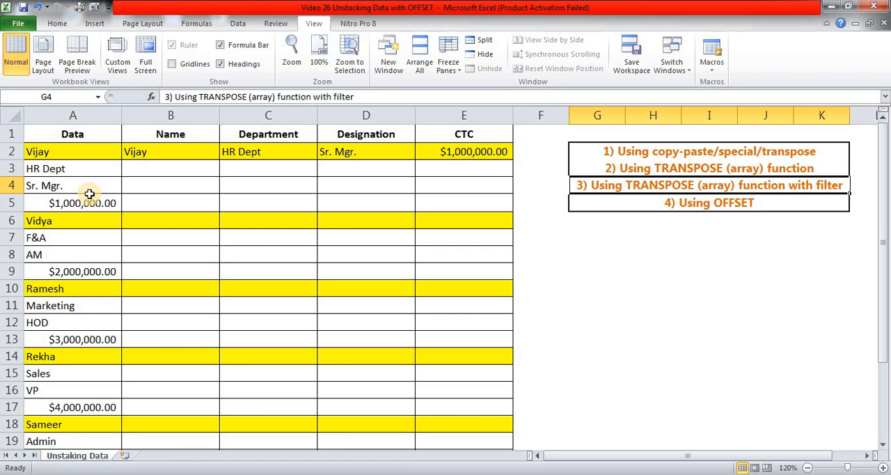
# Inspect row 2's formulas, then enter =ROW() in the helper cell beside Vijay's CTC
pyautogui.click(170, 150)
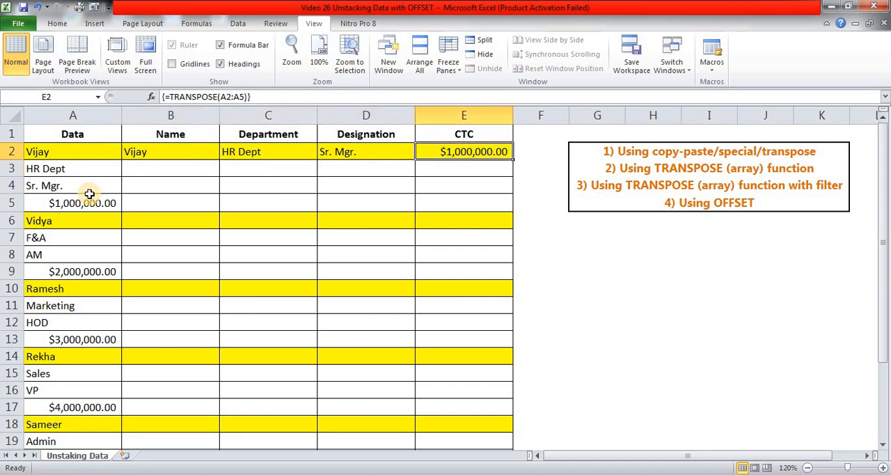
pyautogui.click(540, 151)
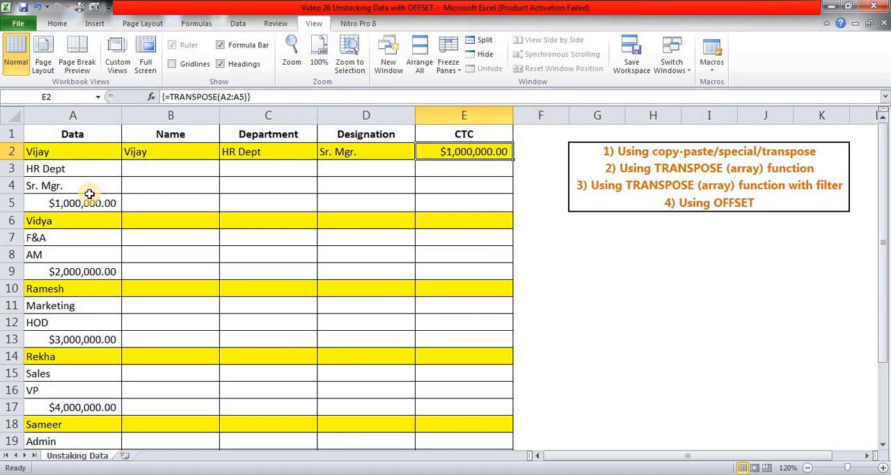
pyautogui.click(72, 150)
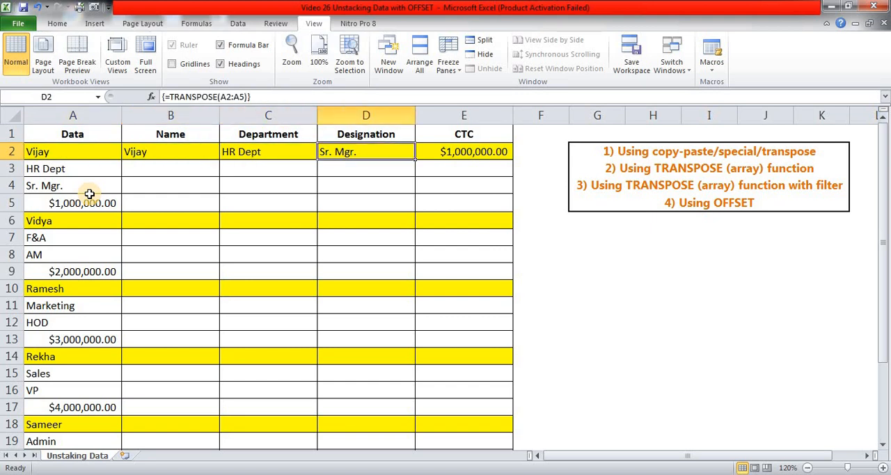
pyautogui.click(540, 150)
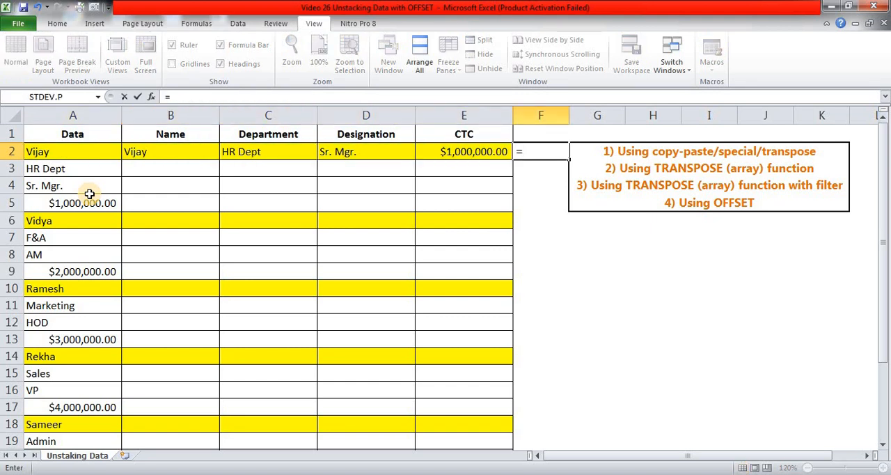
pyautogui.write('ROW(')
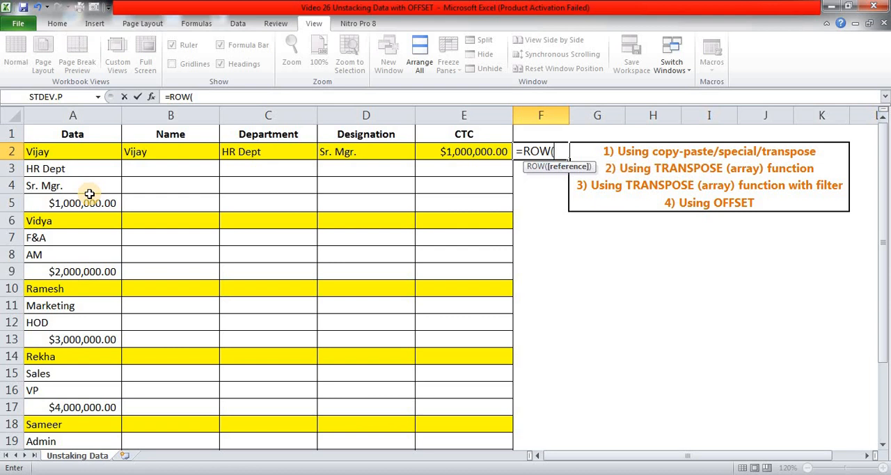
pyautogui.write(')')
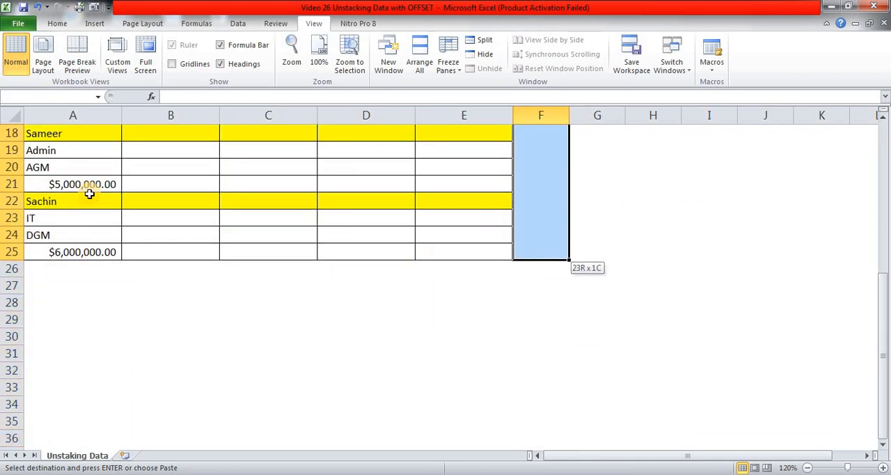
# Rewrite the helper column formula as =MOD(ROW(),4) so it cycles 2, 3, 0, 1
pyautogui.scroll(3)
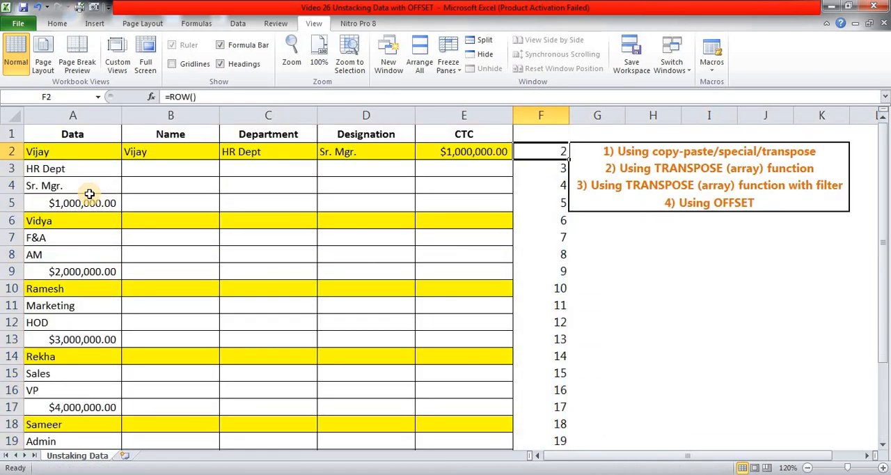
pyautogui.click(366, 151)
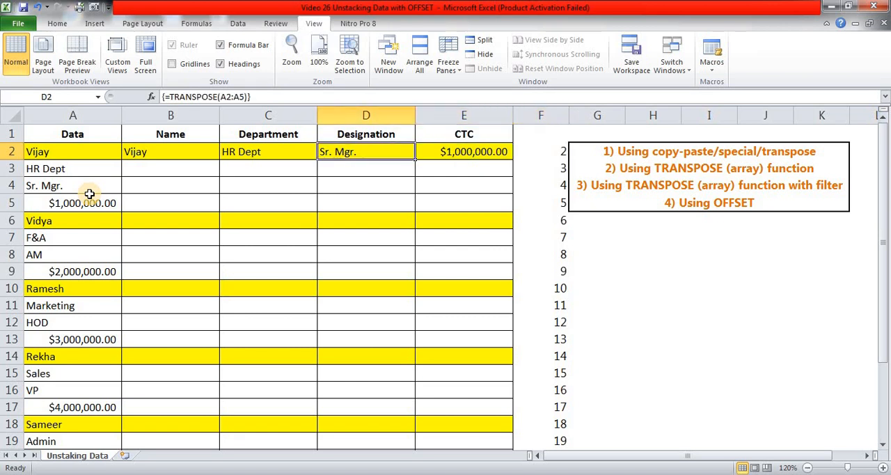
pyautogui.click(463, 150)
pyautogui.write('=MOD(ROW(')
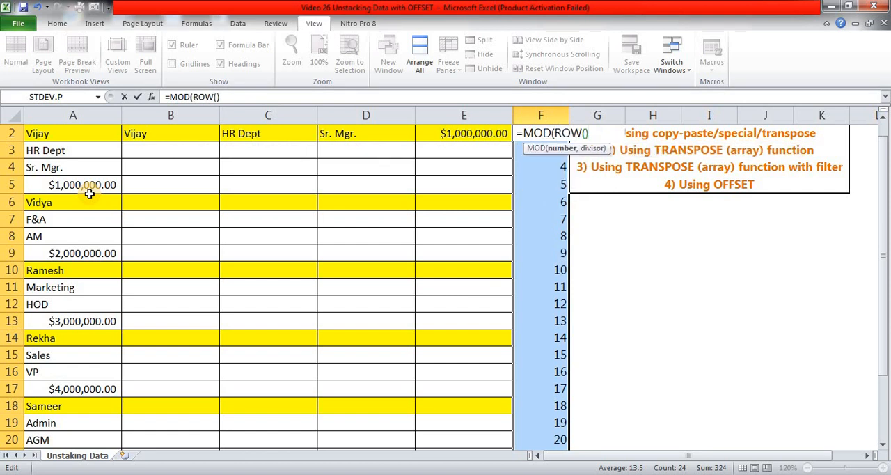
pyautogui.write(',4')
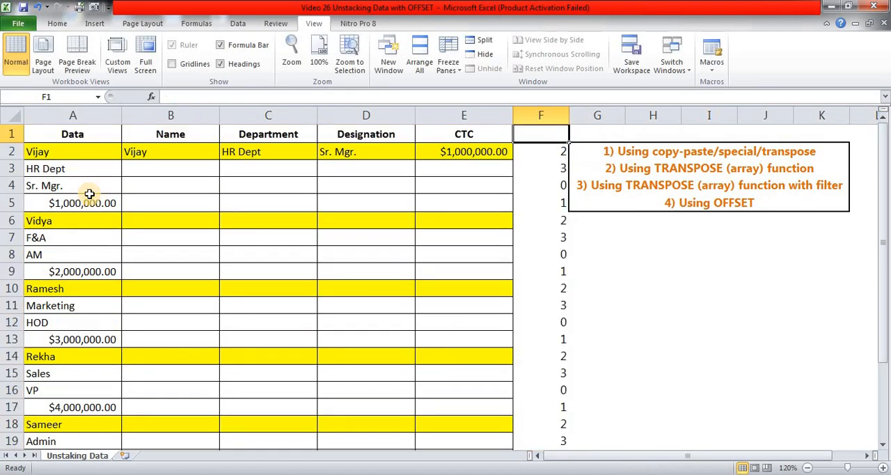
# Walk the helper values: 2 on Vijay's name, 3 department, 0 designation, 1 salary
pyautogui.click(540, 150)
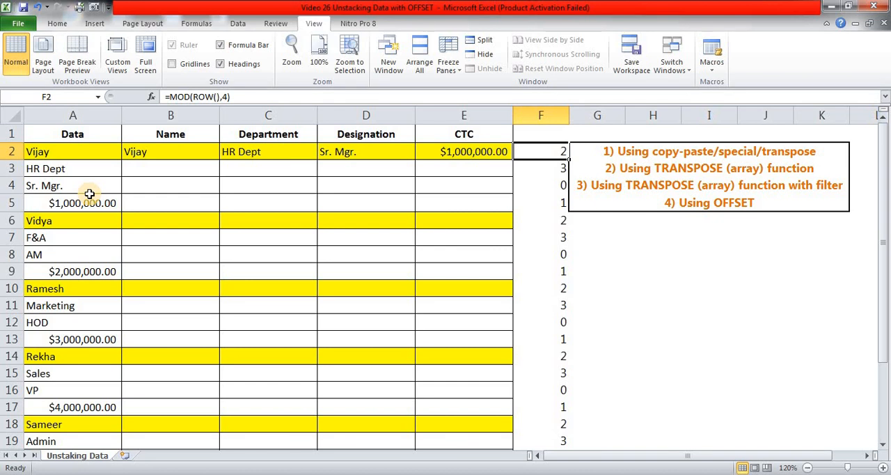
pyautogui.click(73, 150)
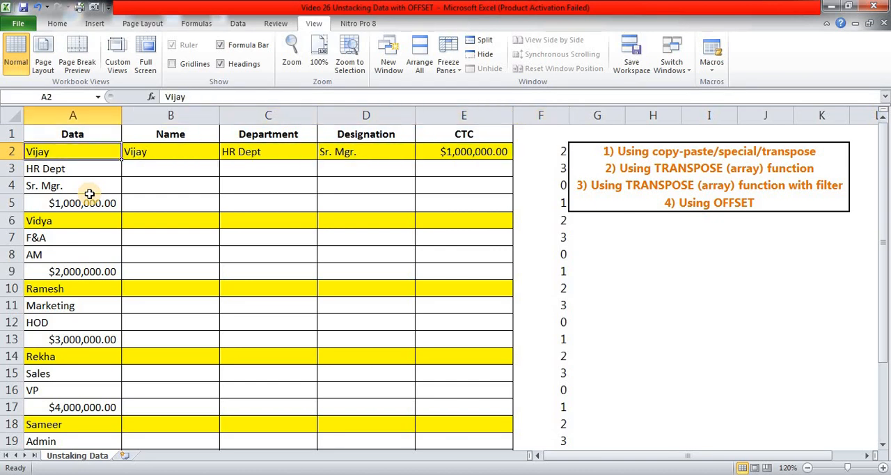
pyautogui.click(540, 114)
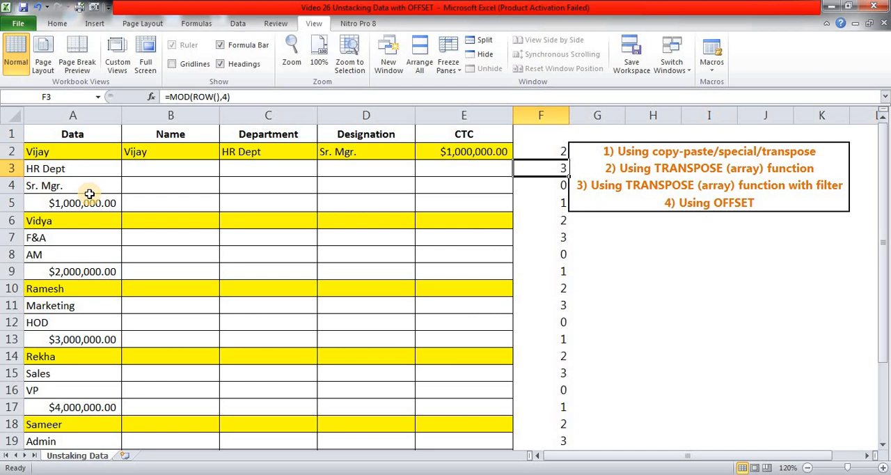
pyautogui.click(540, 204)
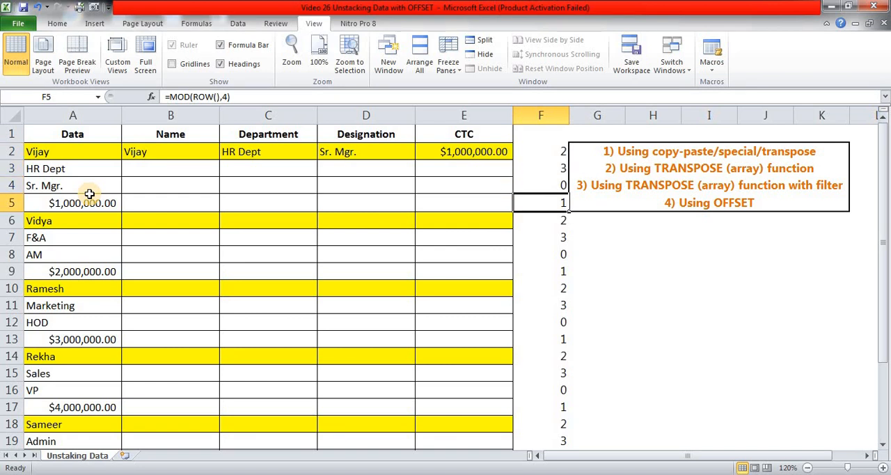
pyautogui.click(540, 253)
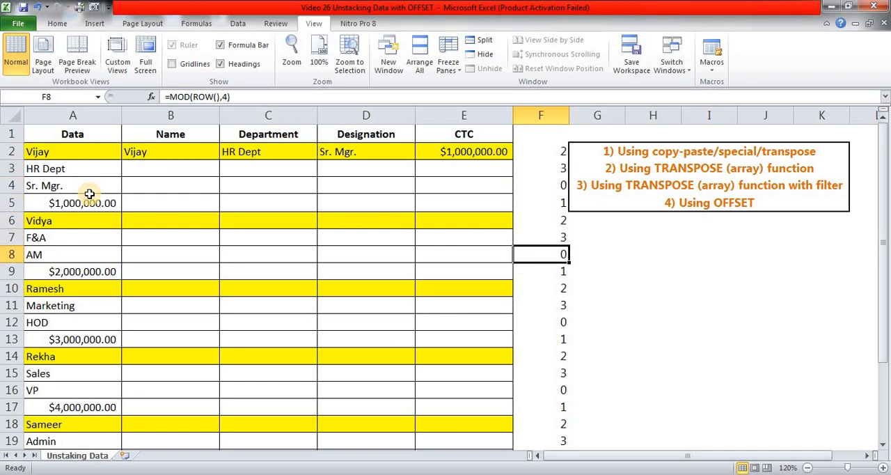
pyautogui.click(540, 271)
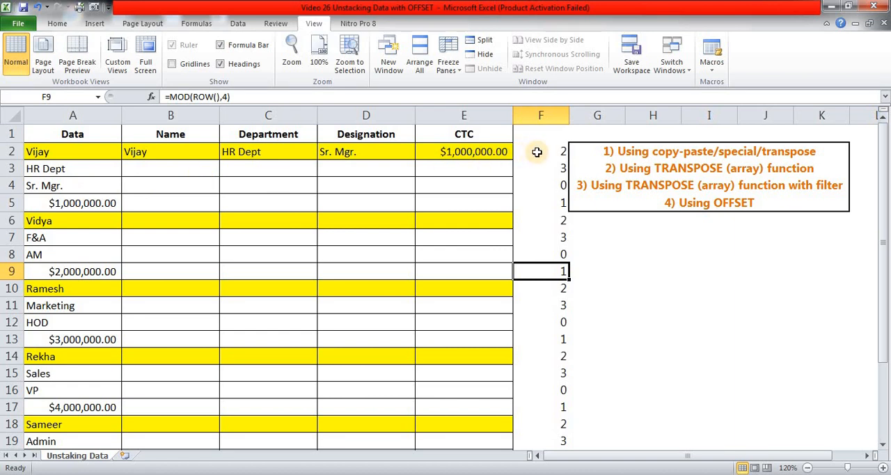
# Return to Vijay's row and turn on AutoFilter for the header row
pyautogui.click(540, 151)
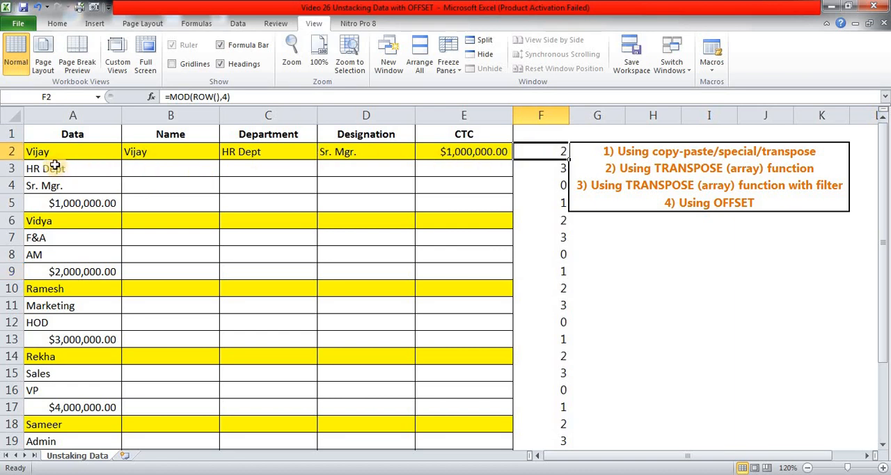
pyautogui.click(36, 150)
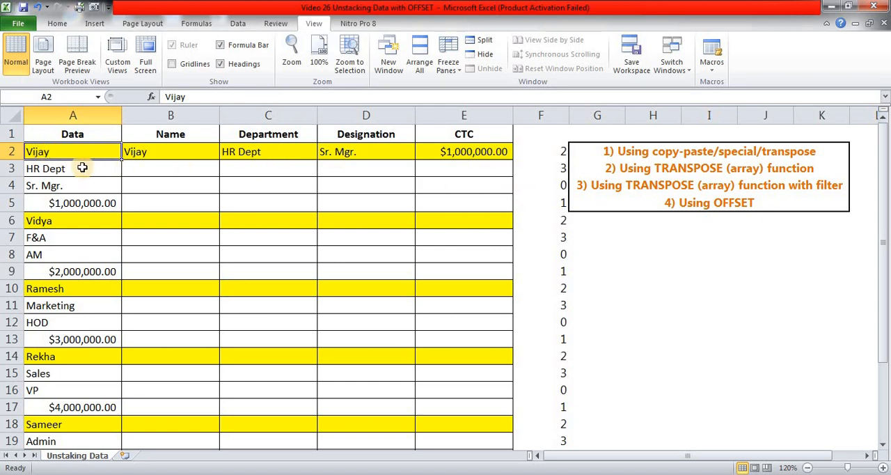
pyautogui.click(540, 220)
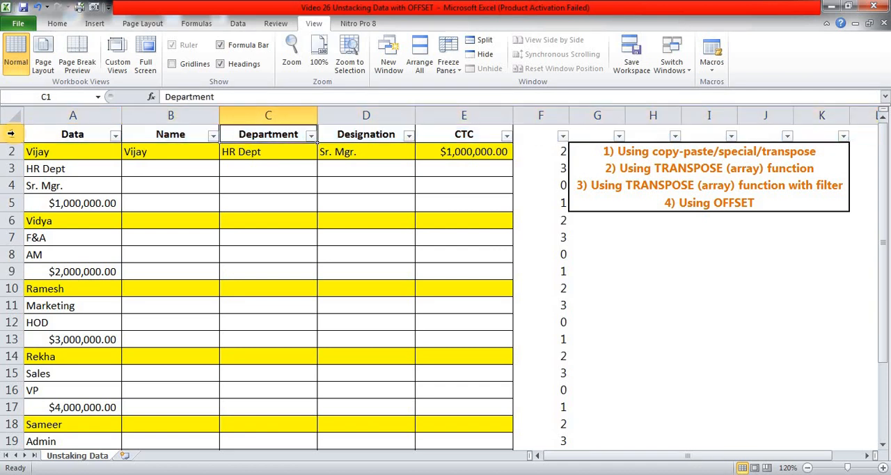
# Filter column F to 2, paste Vijay's row into all visible record rows, then clear filter, results and helper column
pyautogui.click(562, 135)
pyautogui.write('2')
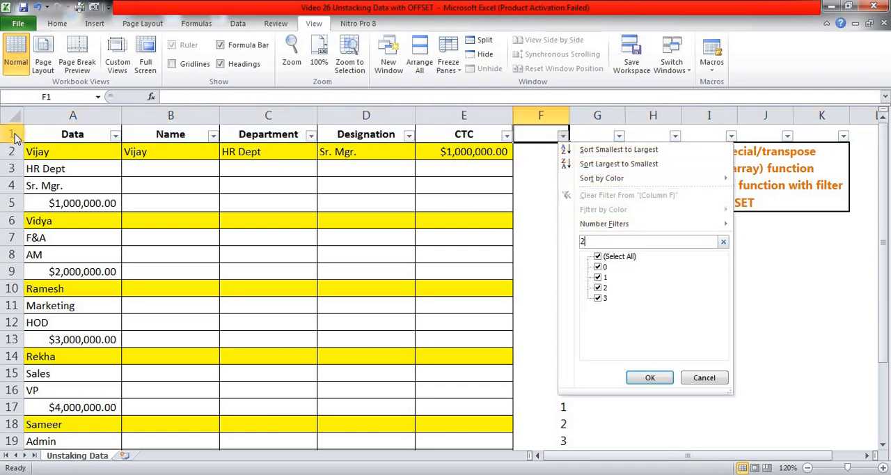
pyautogui.click(648, 376)
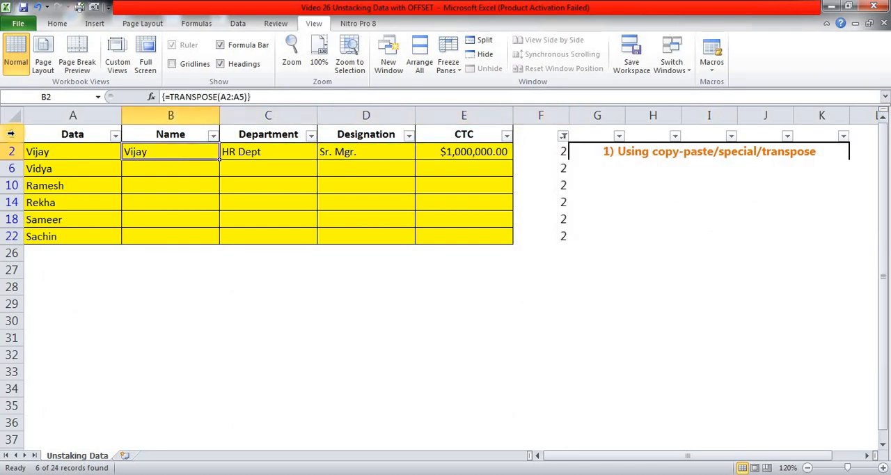
pyautogui.press('ctrl+c')
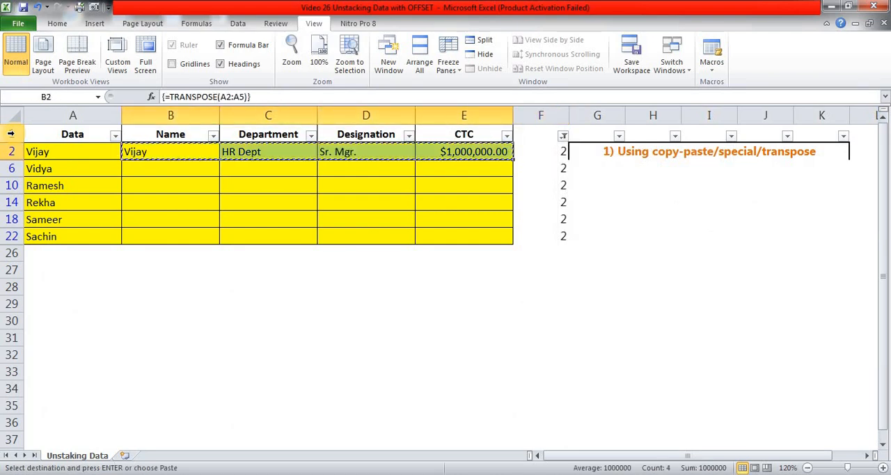
pyautogui.click(170, 218)
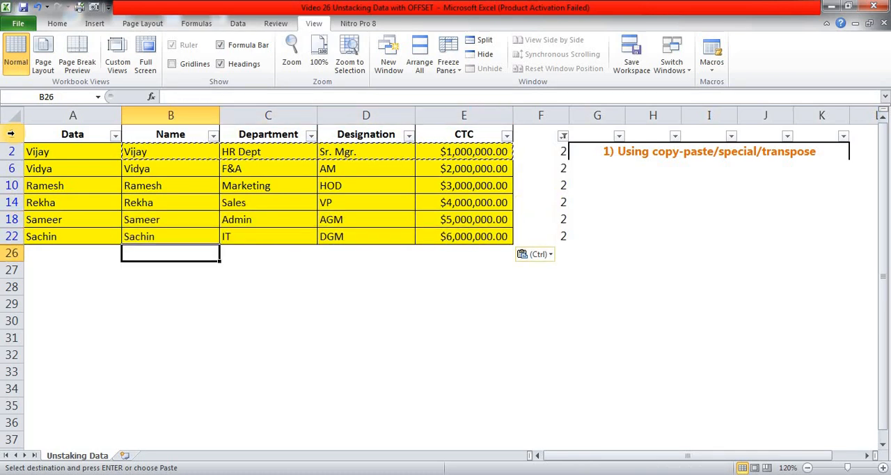
pyautogui.click(170, 133)
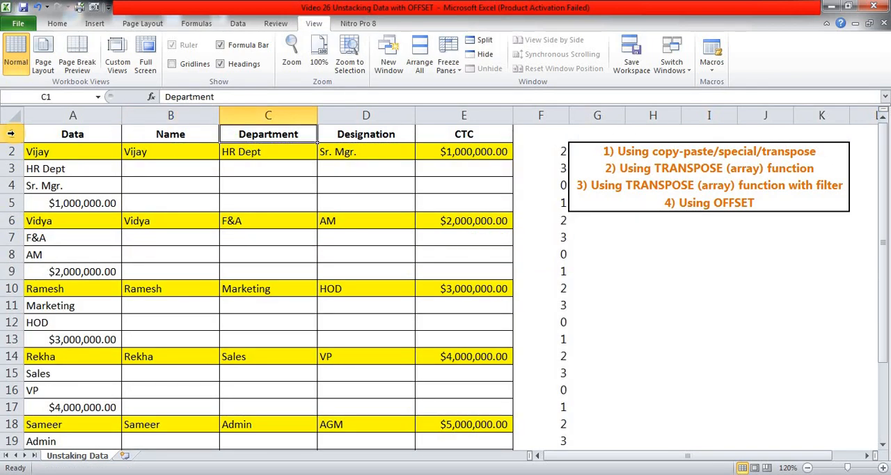
pyautogui.click(540, 151)
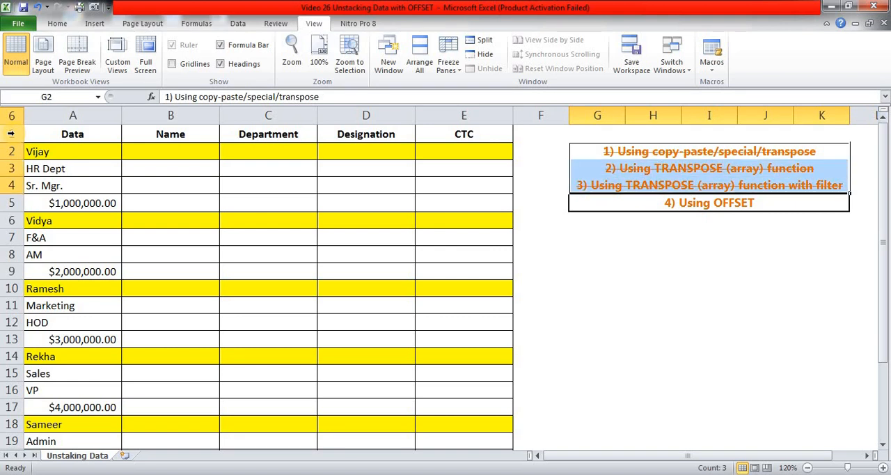
# Point out the OFFSET method in the methods list beside the table
pyautogui.click(595, 219)
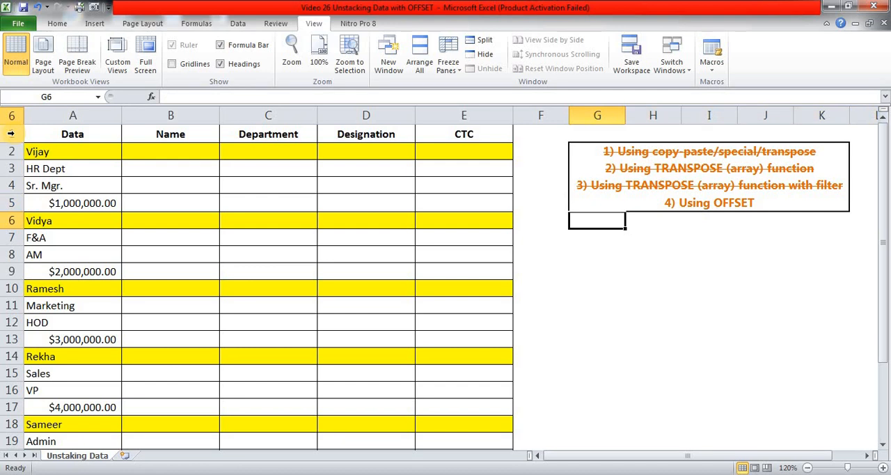
pyautogui.click(709, 150)
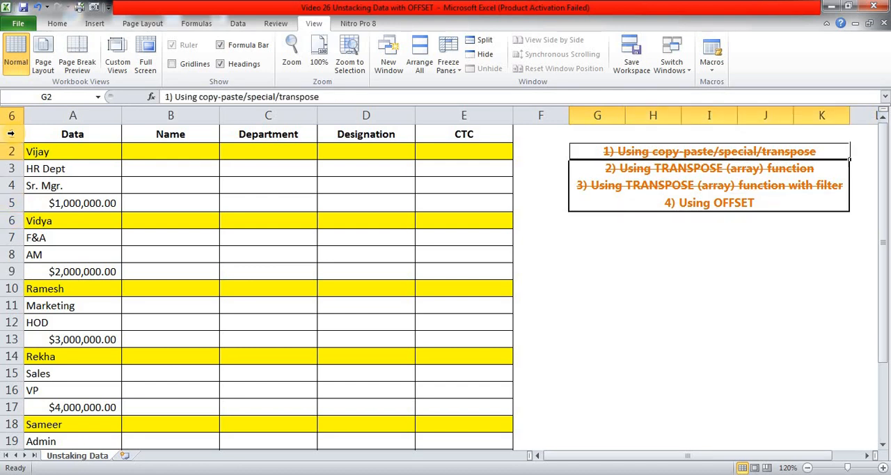
pyautogui.click(596, 134)
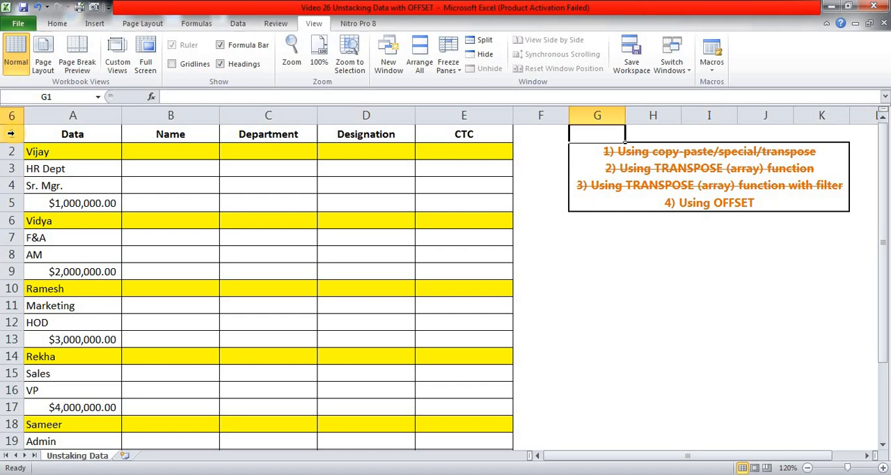
# Begin =OFFSET( in Vijay's Name cell B2 and bring up its Function Arguments dialog
pyautogui.click(170, 151)
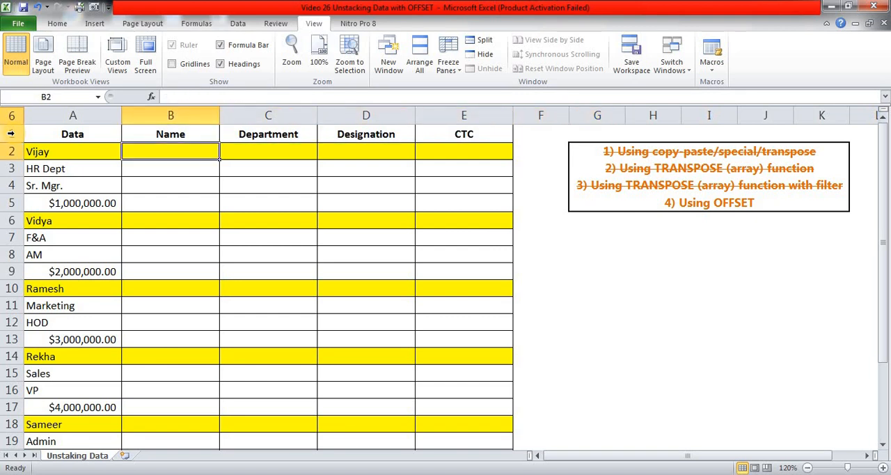
pyautogui.write('=')
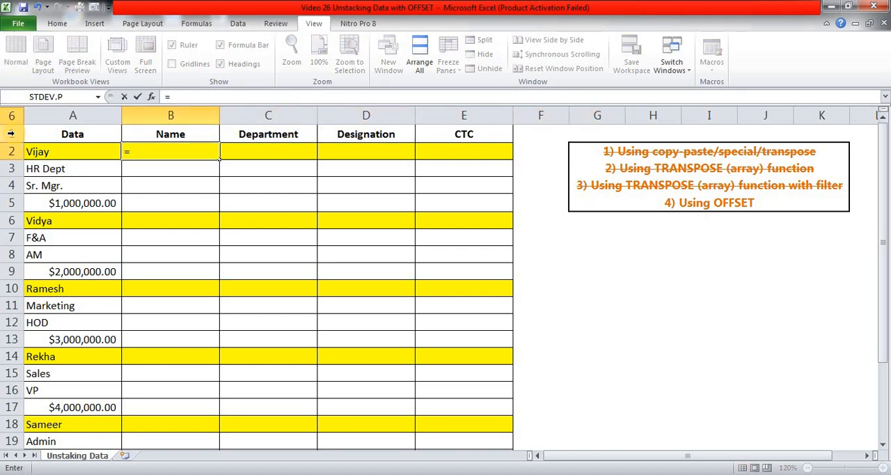
pyautogui.write('OFFSET(')
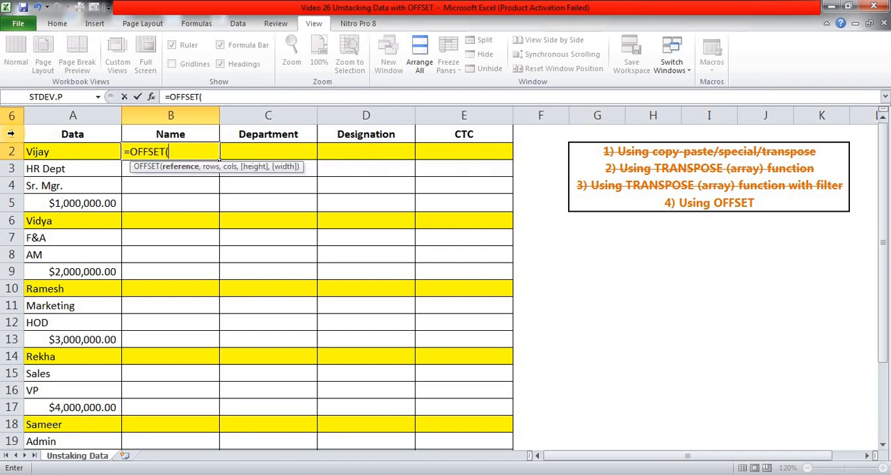
pyautogui.click(151, 98)
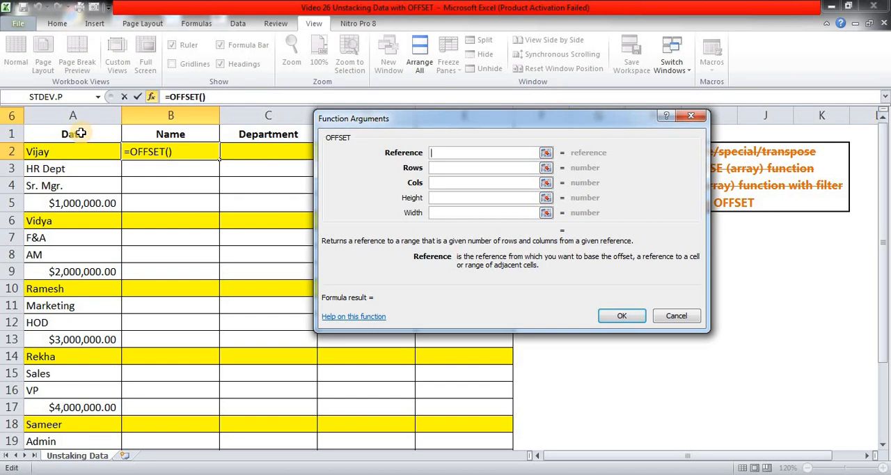
# Set the OFFSET arguments to Reference A1, Rows COLUMN() and Cols 0
pyautogui.click(73, 133)
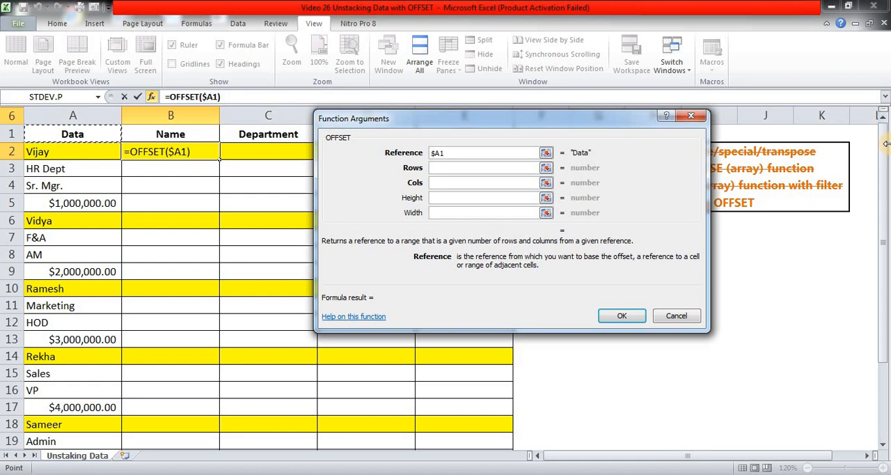
pyautogui.click(485, 167)
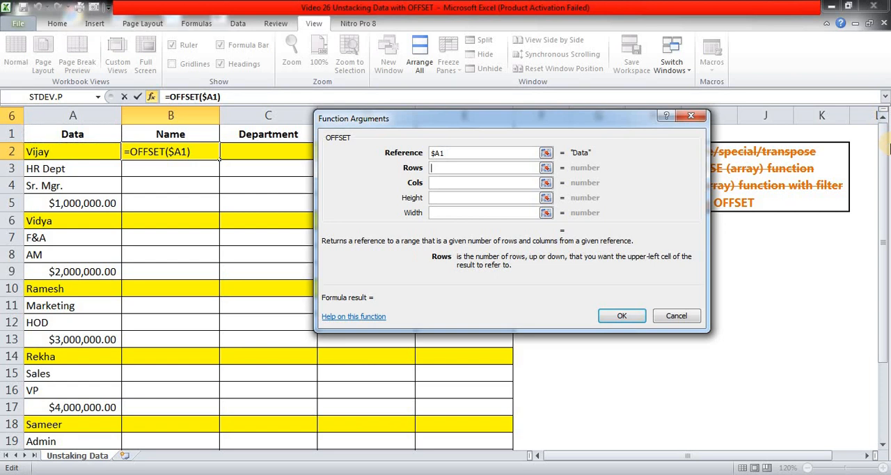
pyautogui.moveTo(85, 150)
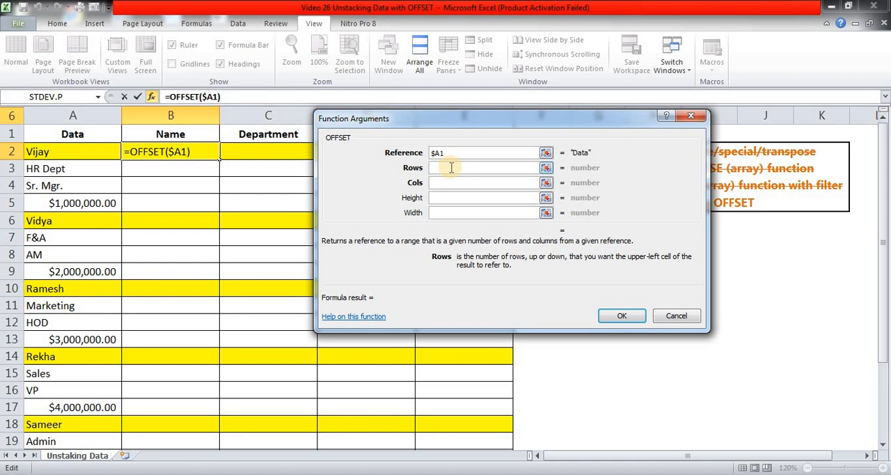
pyautogui.moveTo(654, 217)
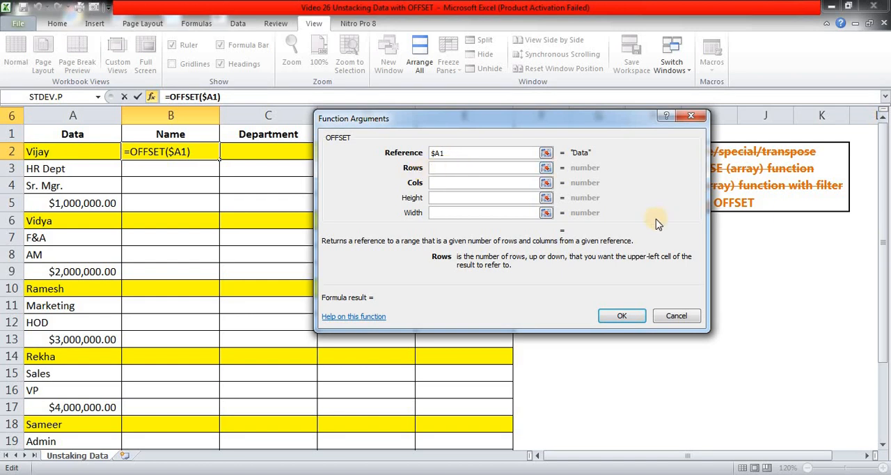
pyautogui.write('CO')
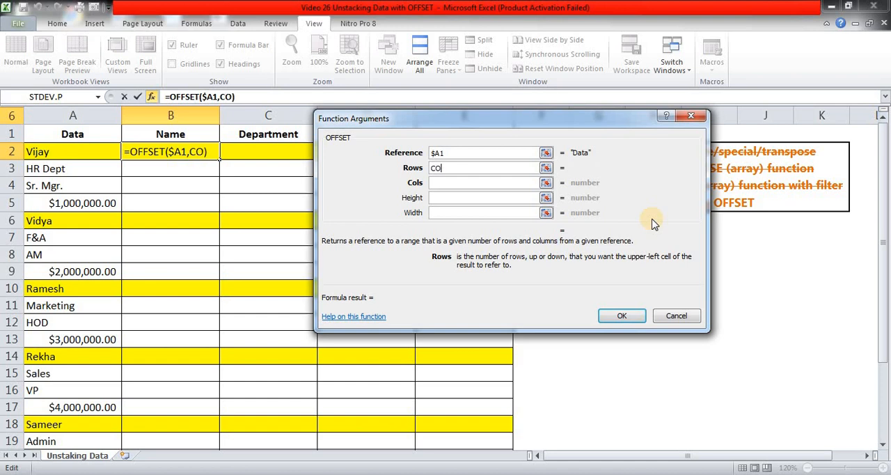
pyautogui.write('LUMN')
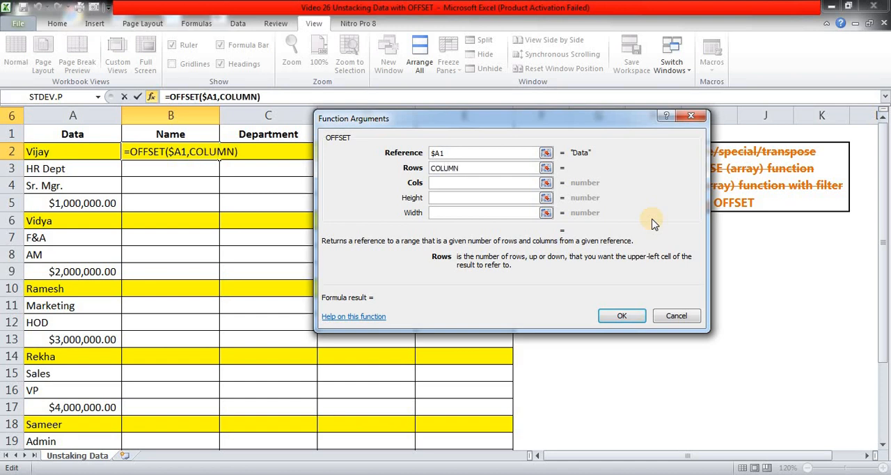
pyautogui.write('()')
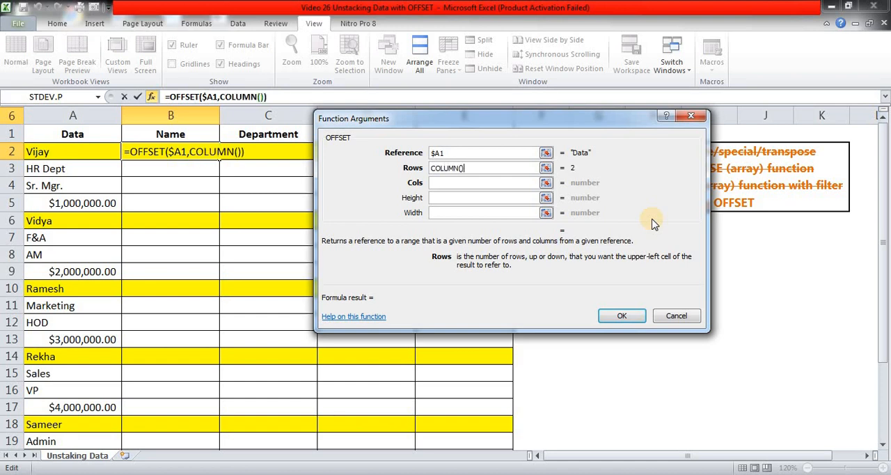
pyautogui.moveTo(582, 172)
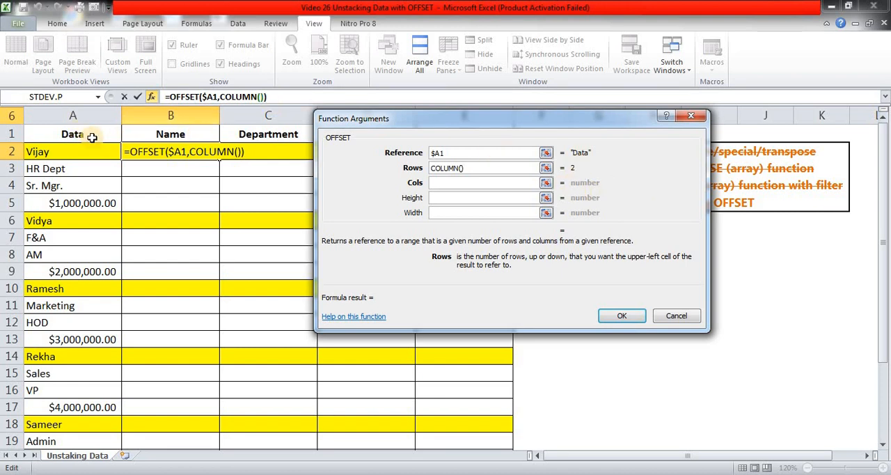
pyautogui.moveTo(88, 155)
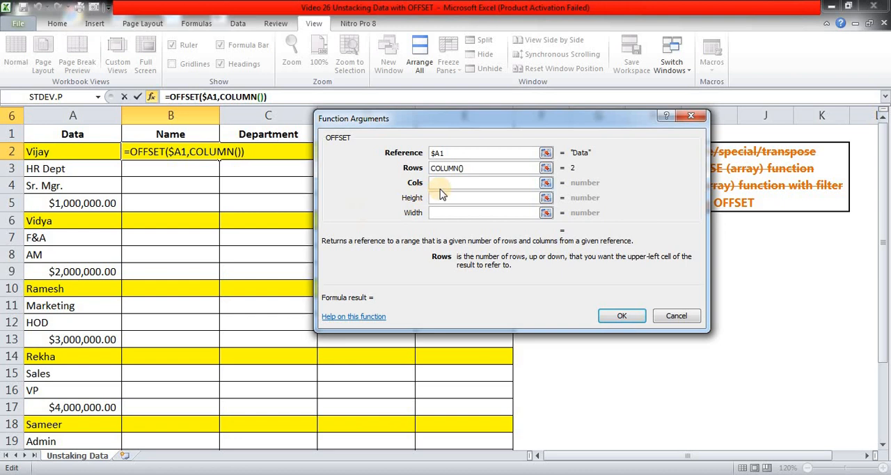
pyautogui.click(484, 183)
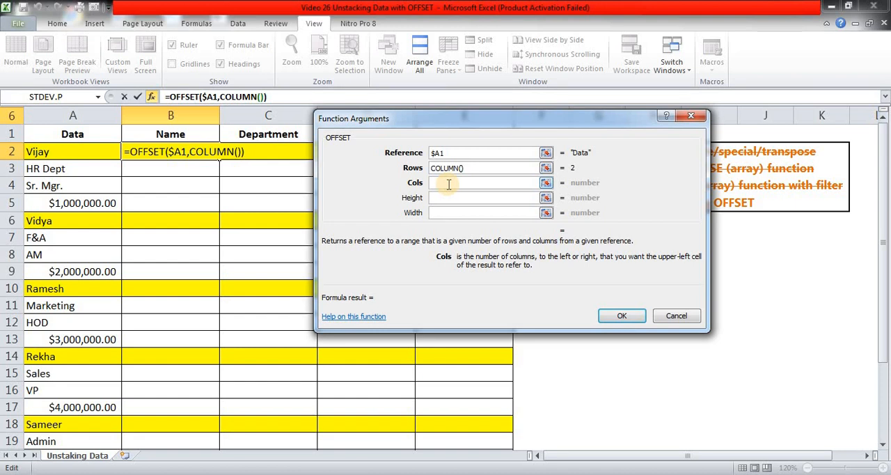
pyautogui.write('0')
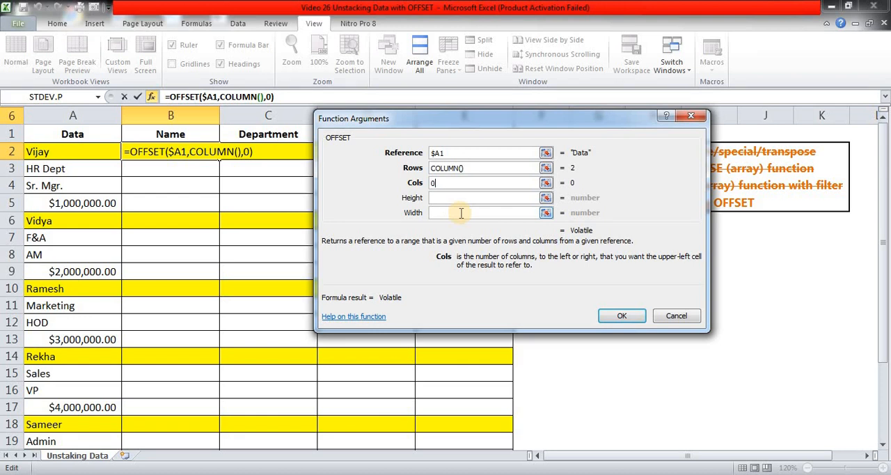
pyautogui.moveTo(466, 212)
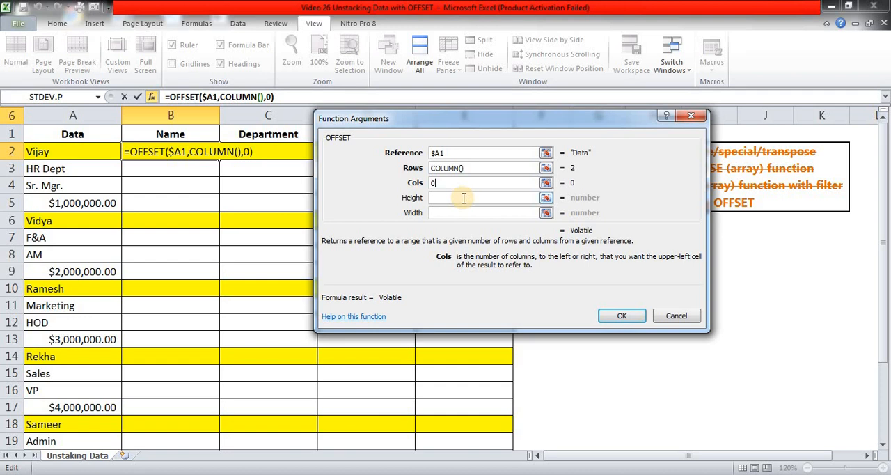
pyautogui.moveTo(620, 314)
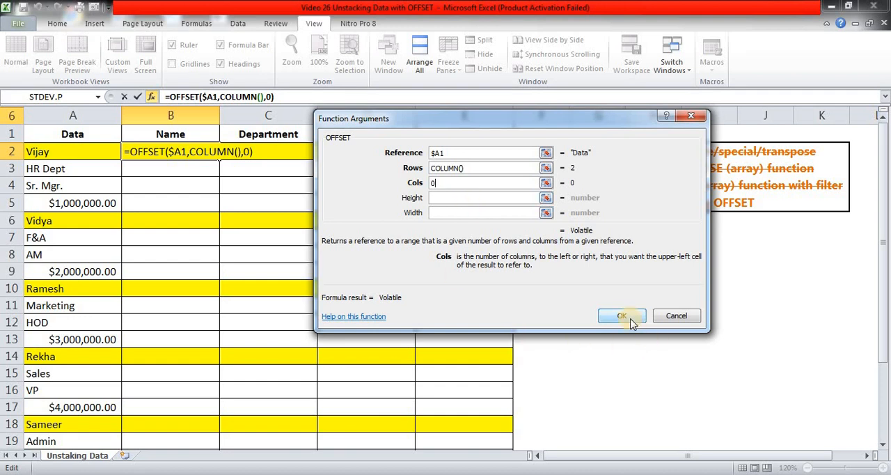
# Confirm the OFFSET formula, compare A1 with HR Dept in A3, and correct B2 to use COLUMN()-1
pyautogui.click(620, 314)
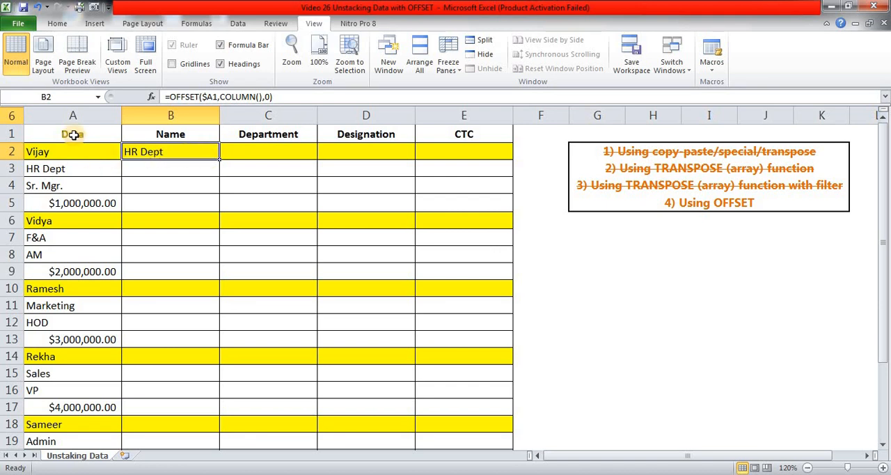
pyautogui.click(72, 134)
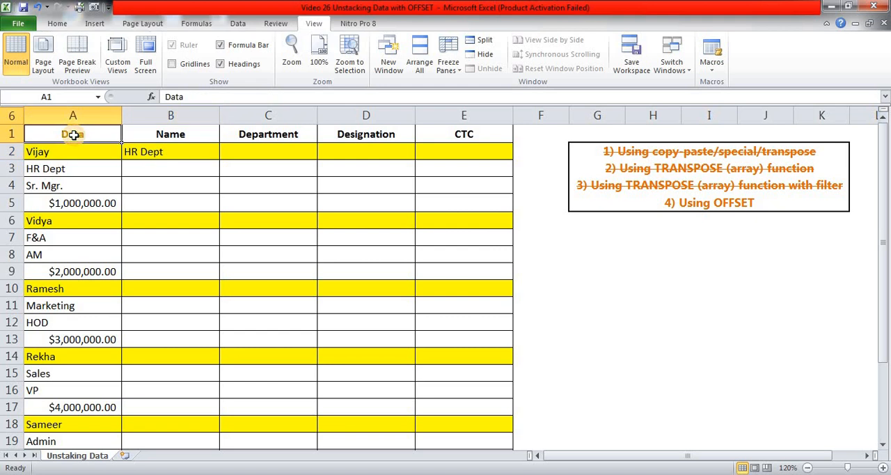
pyautogui.click(72, 168)
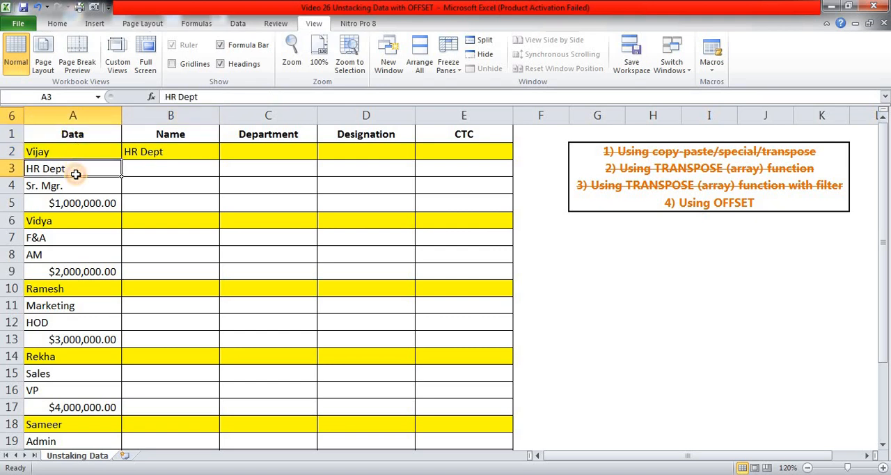
pyautogui.moveTo(170, 152)
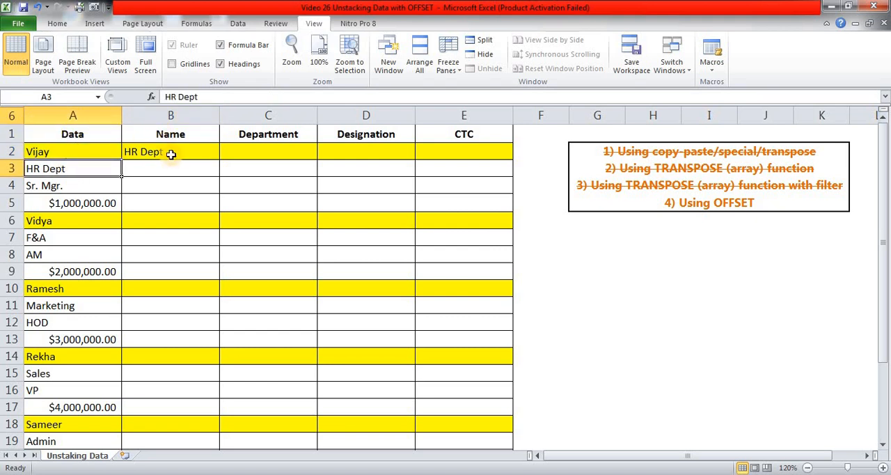
pyautogui.click(170, 151)
pyautogui.write('=OFFSET($A1,{2},0')
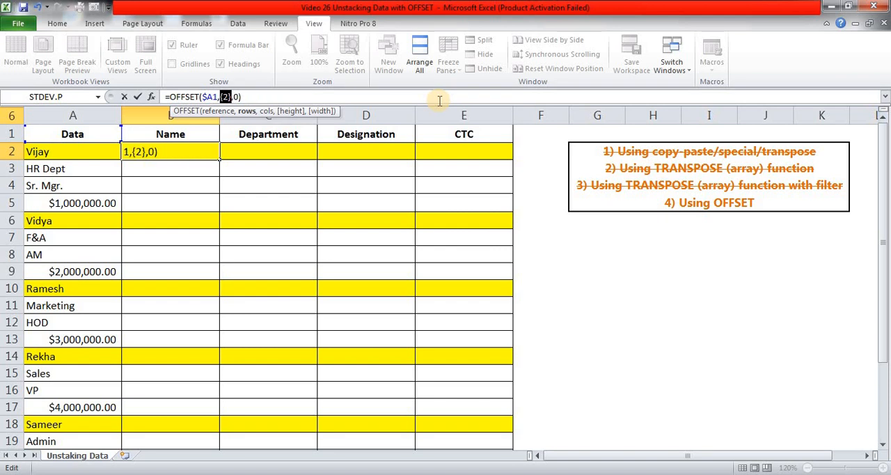
pyautogui.write('COLUMN()-1')
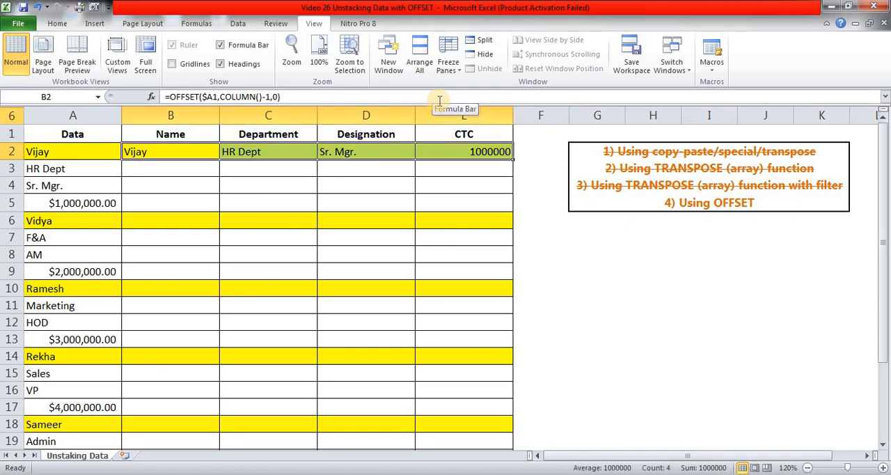
pyautogui.click(170, 220)
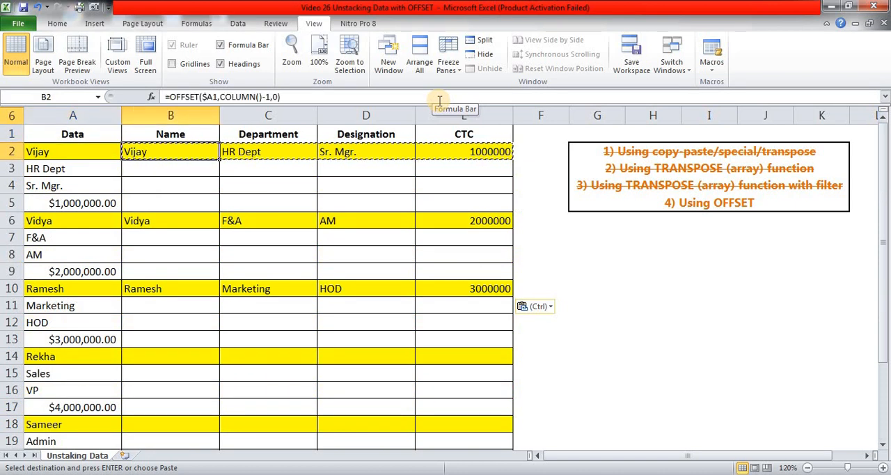
pyautogui.moveTo(252, 75)
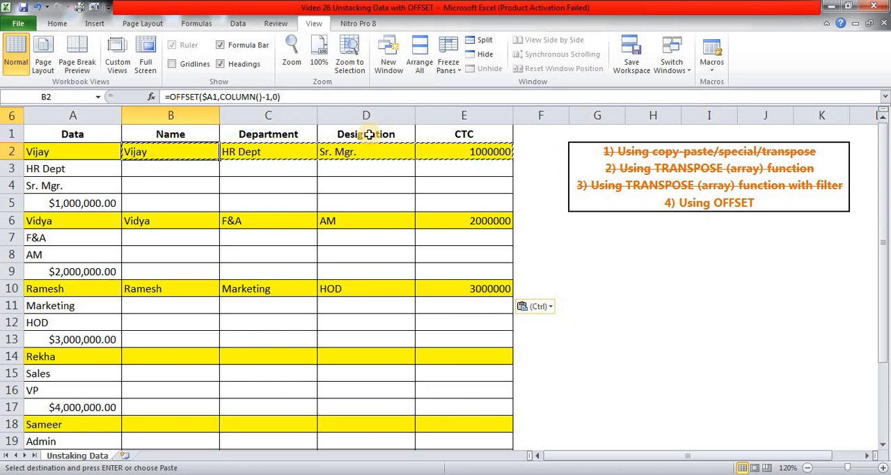
pyautogui.moveTo(595, 115)
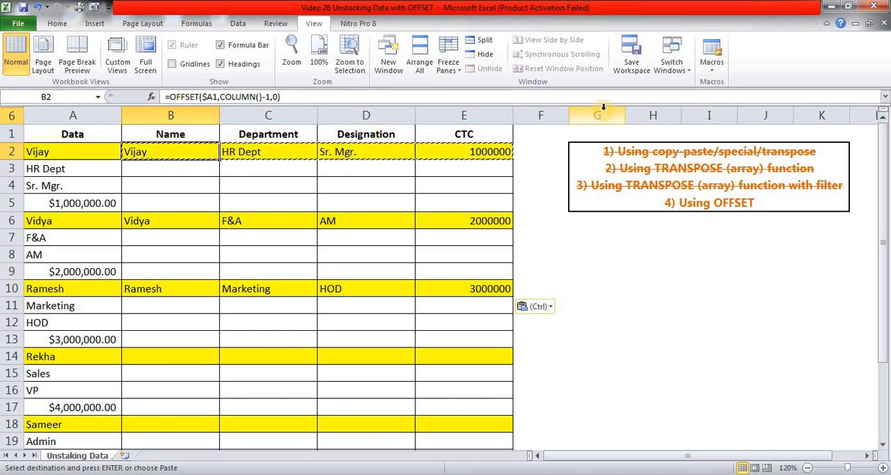
pyautogui.click(170, 220)
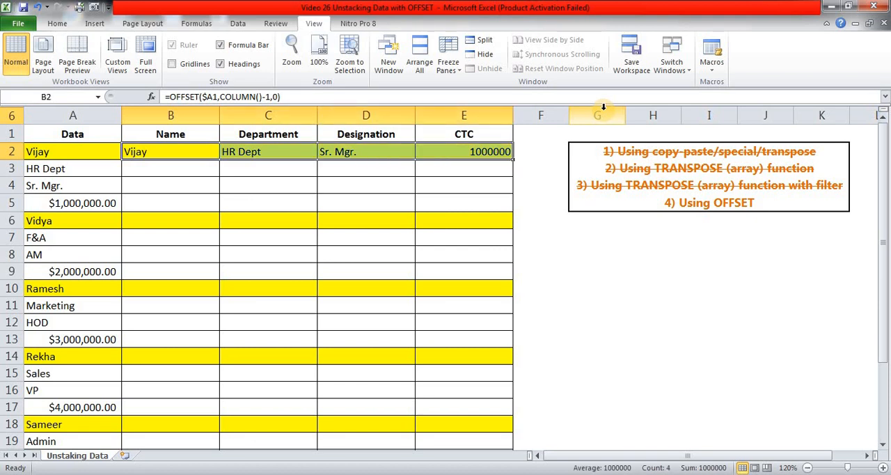
pyautogui.moveTo(746, 206)
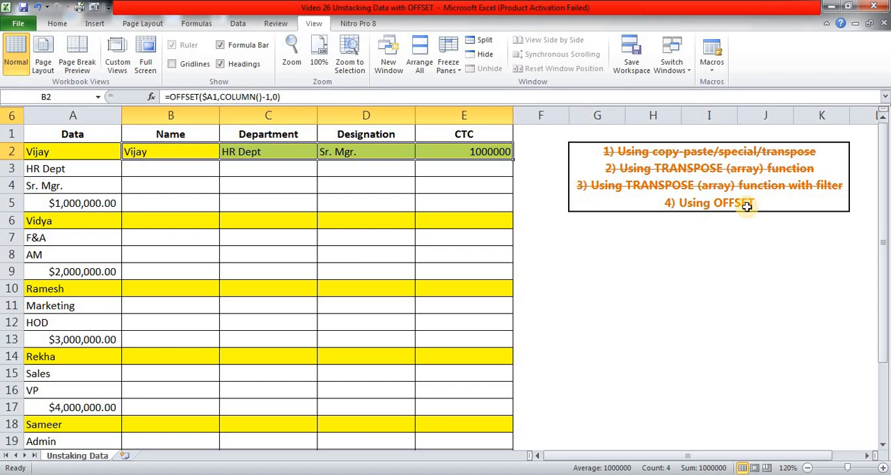
# Wrap B2 as =IF(MOD(ROW(),4)=2,OFFSET(...),""), evaluate the condition with F9 and restore it
pyautogui.doubleClick(170, 150)
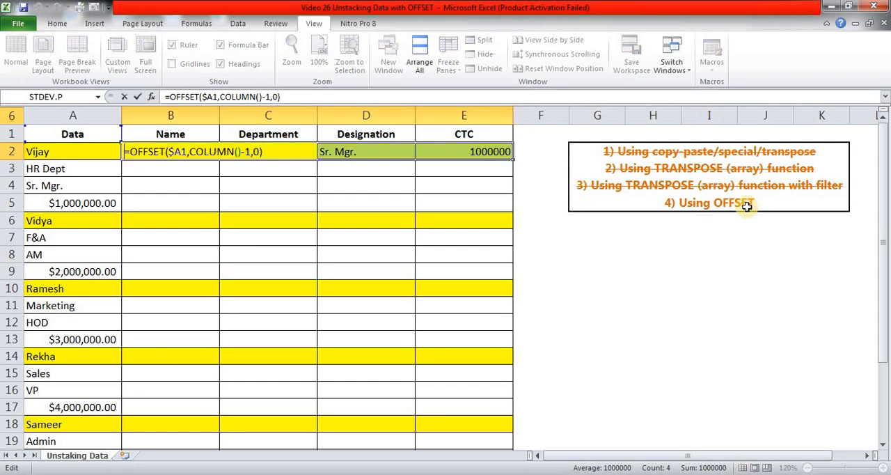
pyautogui.write('IF(')
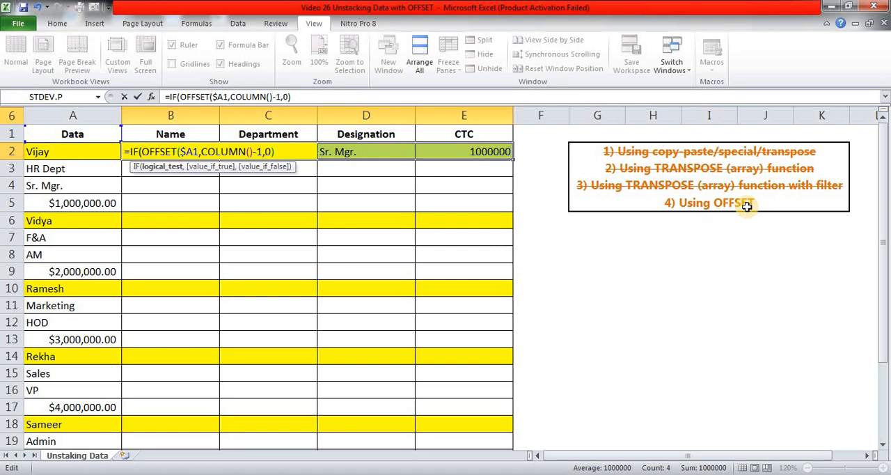
pyautogui.write('MOD(')
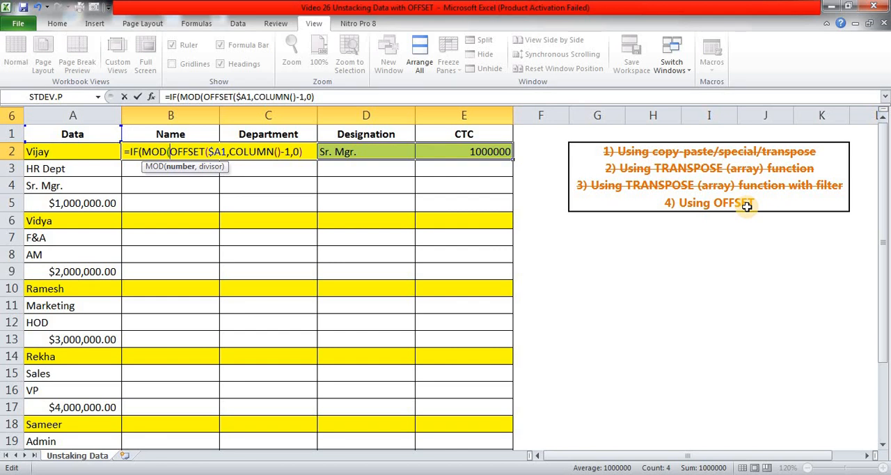
pyautogui.write('ROW(')
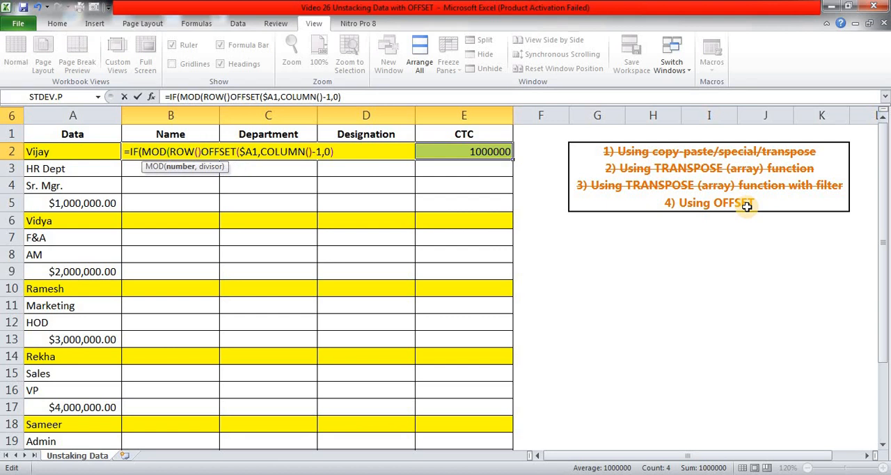
pyautogui.write(',4')
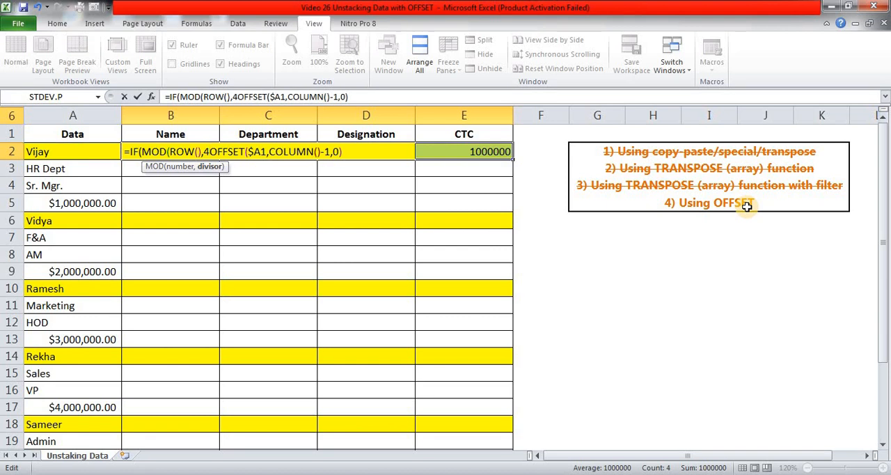
pyautogui.moveTo(222, 139)
pyautogui.write(')=')
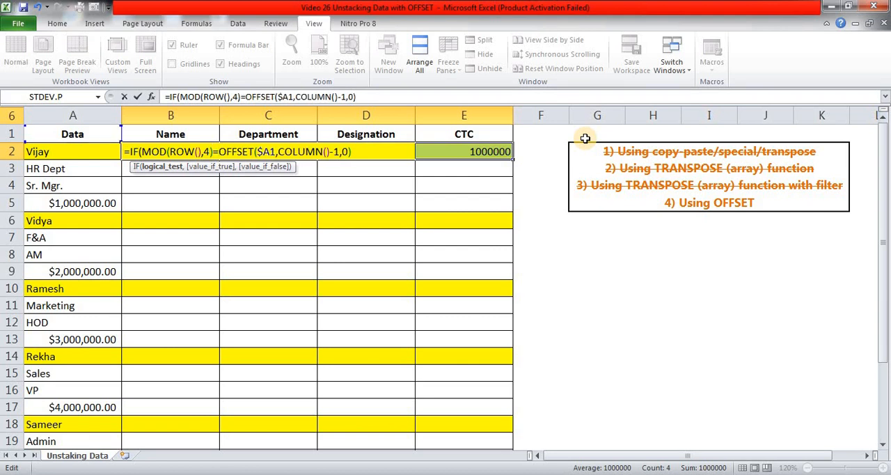
pyautogui.write('2')
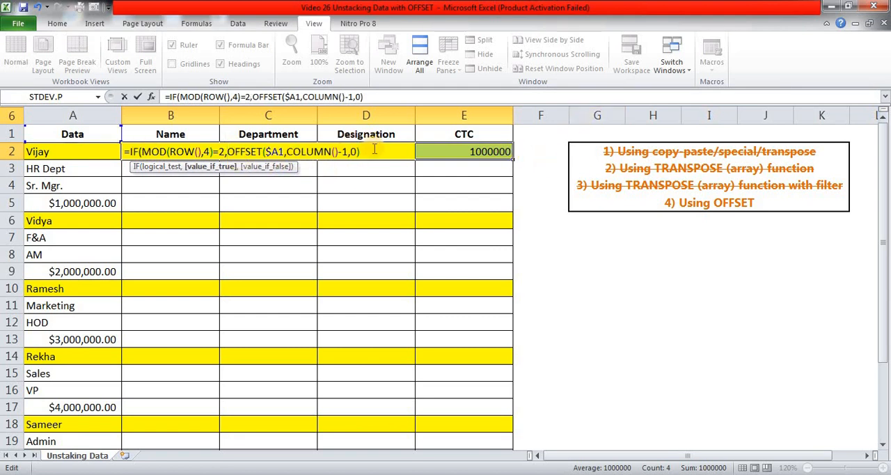
pyautogui.write(',')
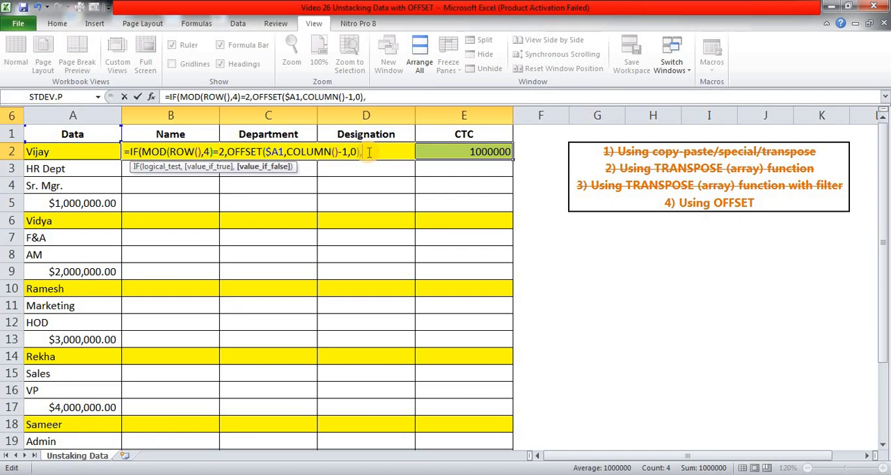
pyautogui.write('""')
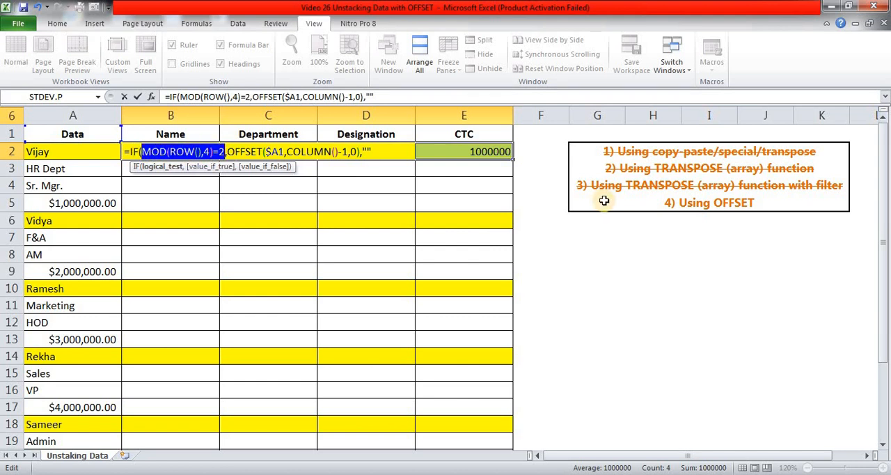
pyautogui.press('F9')
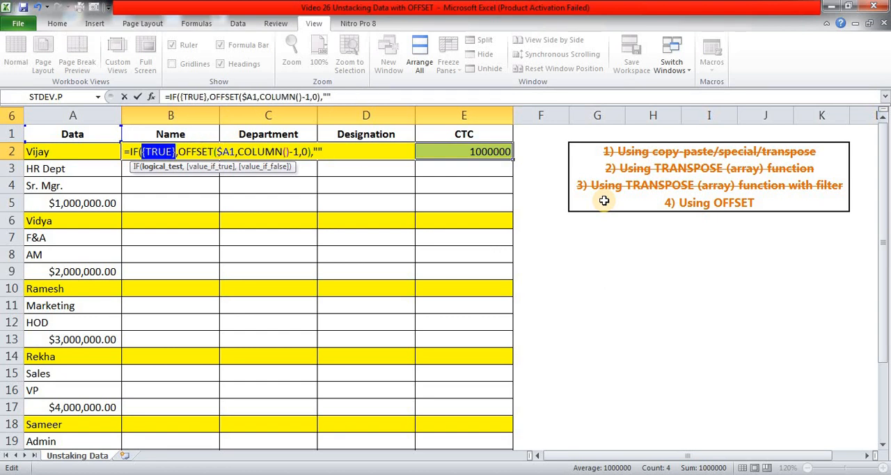
pyautogui.write('MOD(ROW(),4)=2')
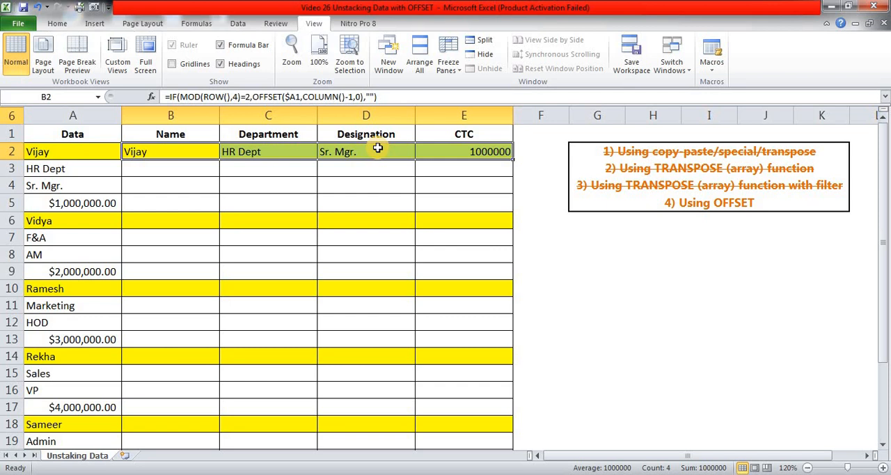
# Fill the B2:E2 formula down to row 25 and check the last employee's designation and CTC sources
pyautogui.click(463, 150)
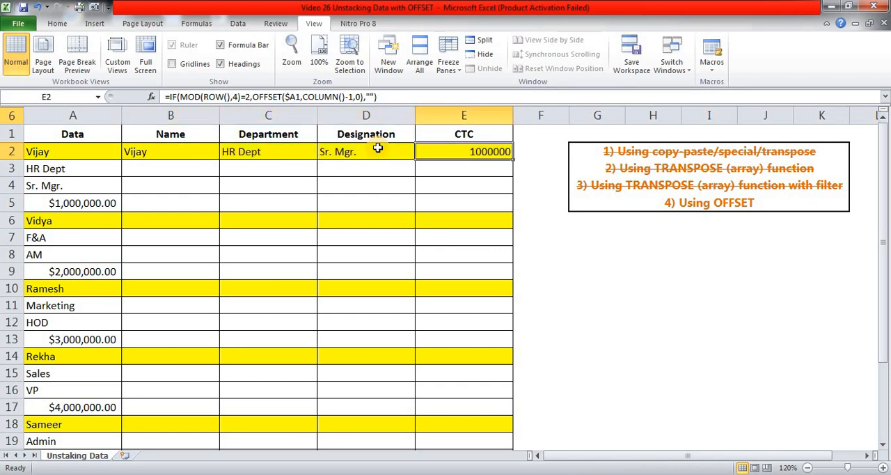
pyautogui.click(464, 134)
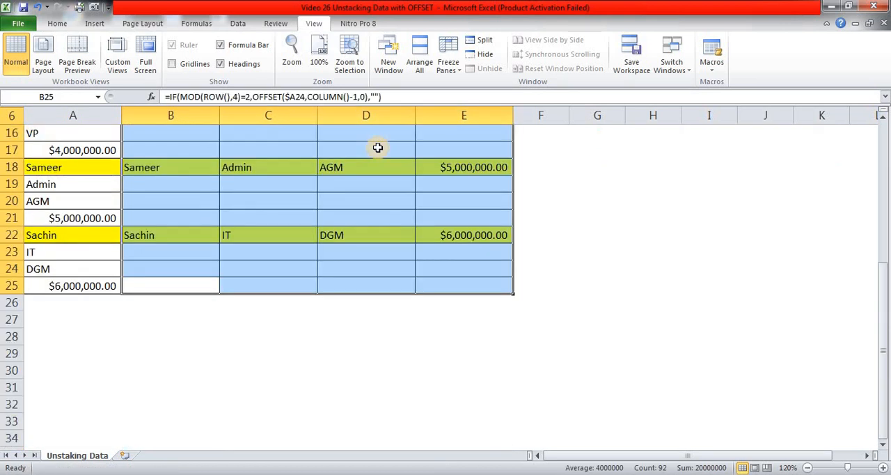
pyautogui.click(72, 285)
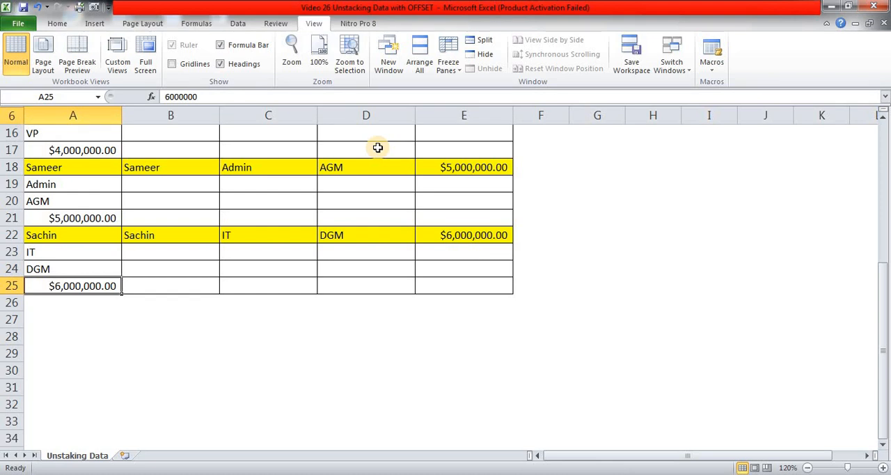
pyautogui.click(73, 269)
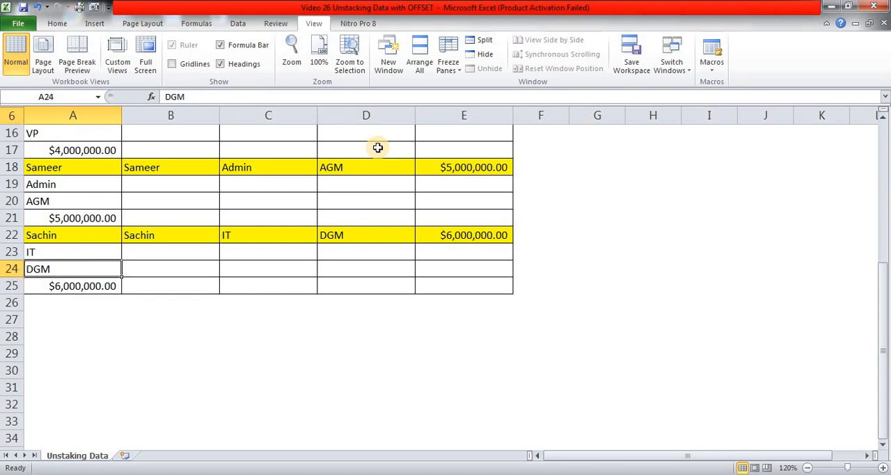
pyautogui.scroll(3)
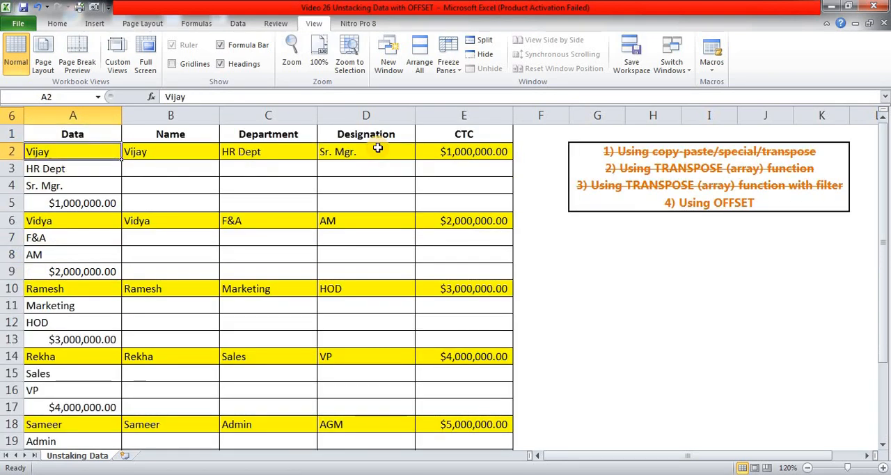
pyautogui.click(73, 134)
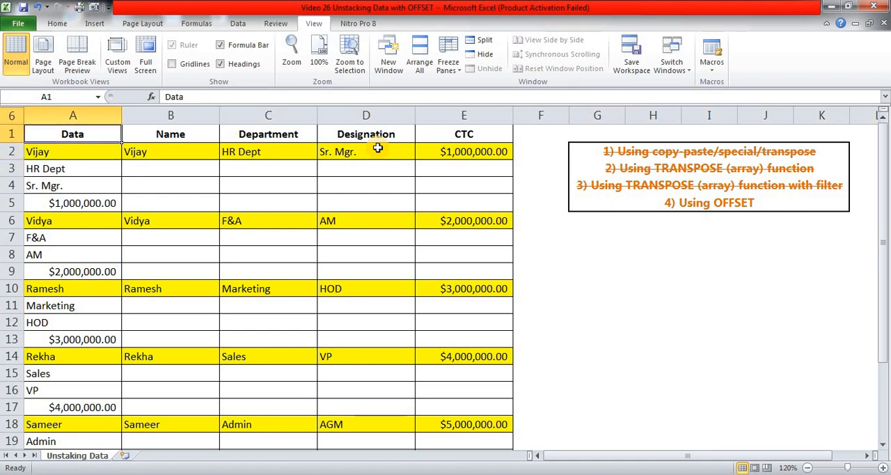
pyautogui.click(170, 150)
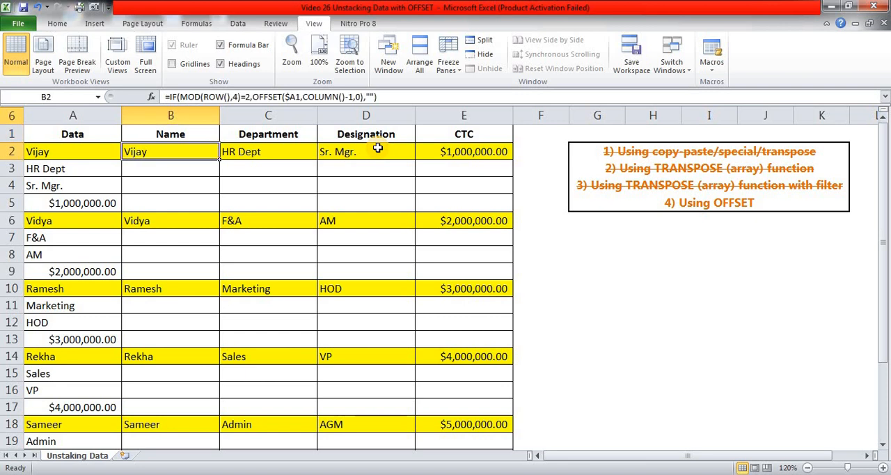
pyautogui.moveTo(226, 103)
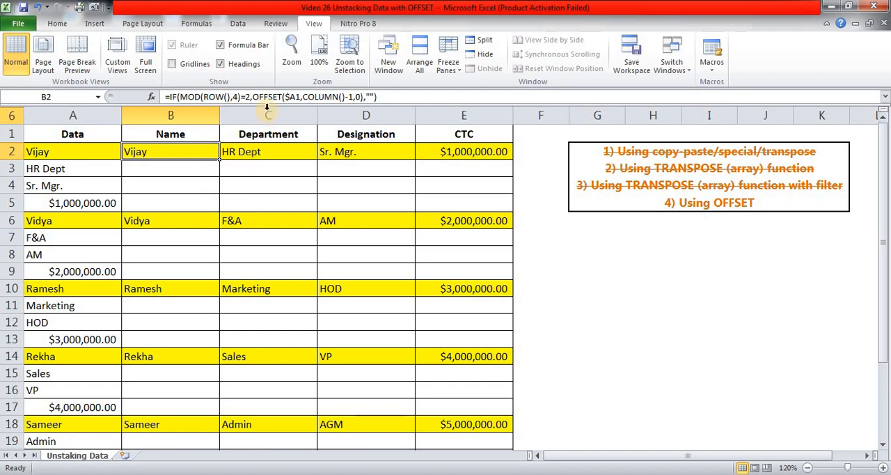
pyautogui.moveTo(313, 96)
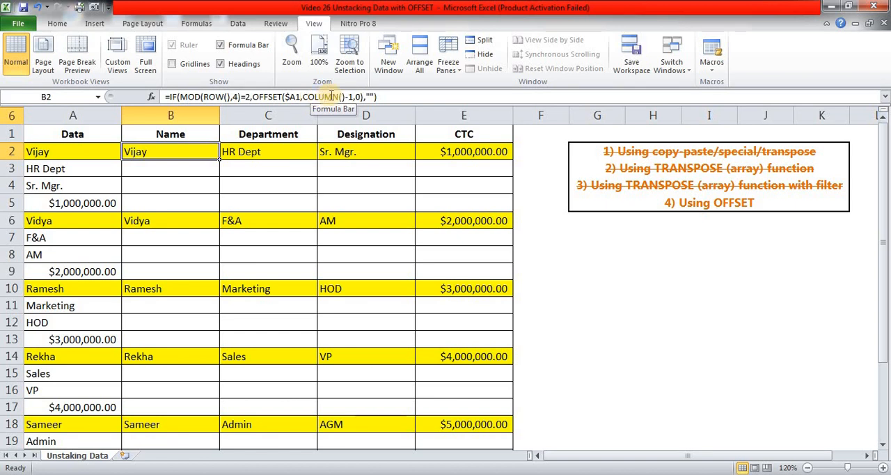
pyautogui.moveTo(170, 181)
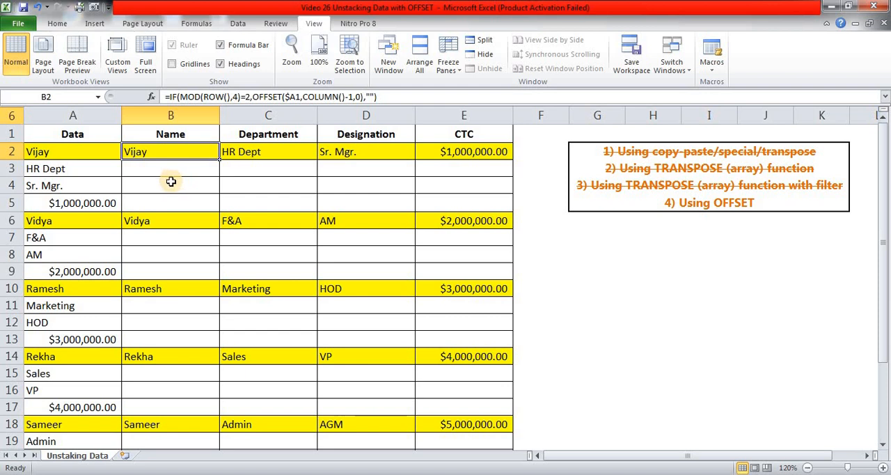
pyautogui.moveTo(66, 151)
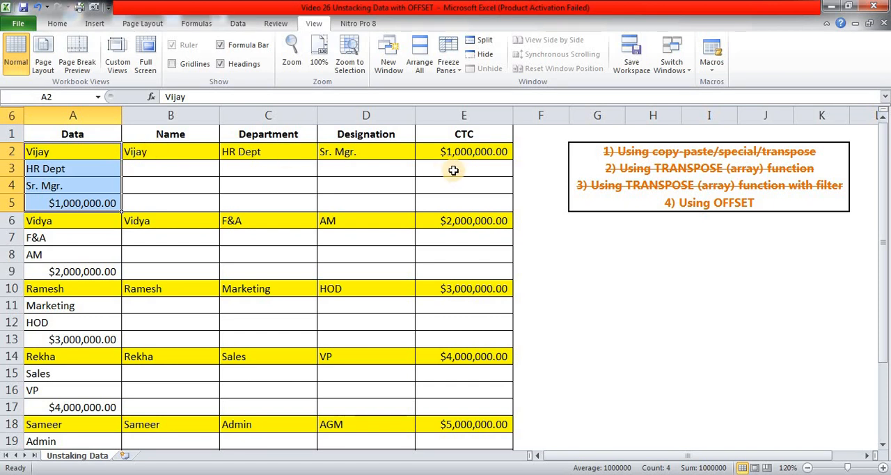
pyautogui.moveTo(393, 178)
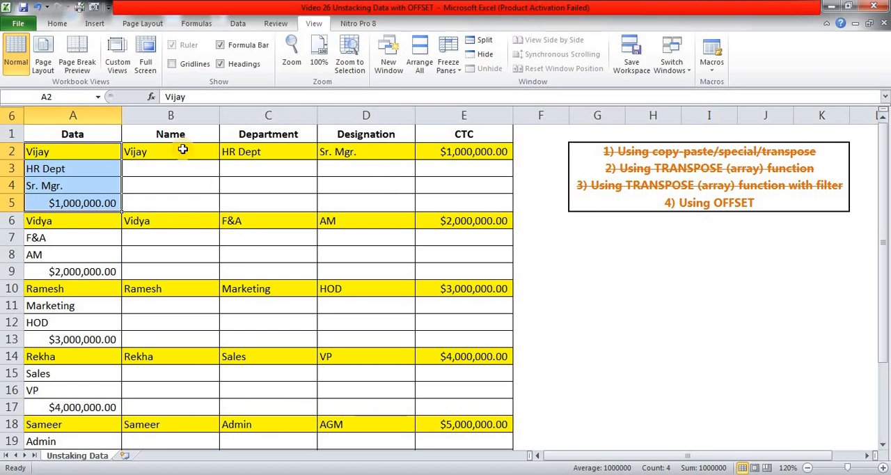
pyautogui.click(170, 150)
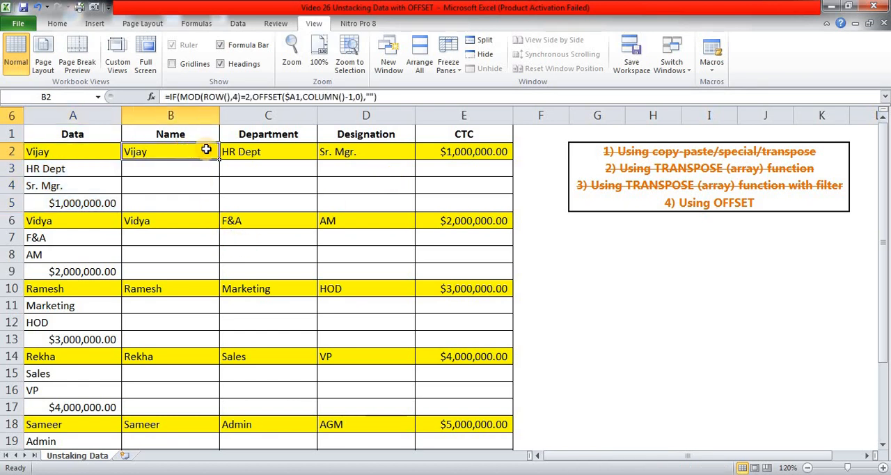
pyautogui.moveTo(169, 151); pyautogui.dragTo(463, 151)
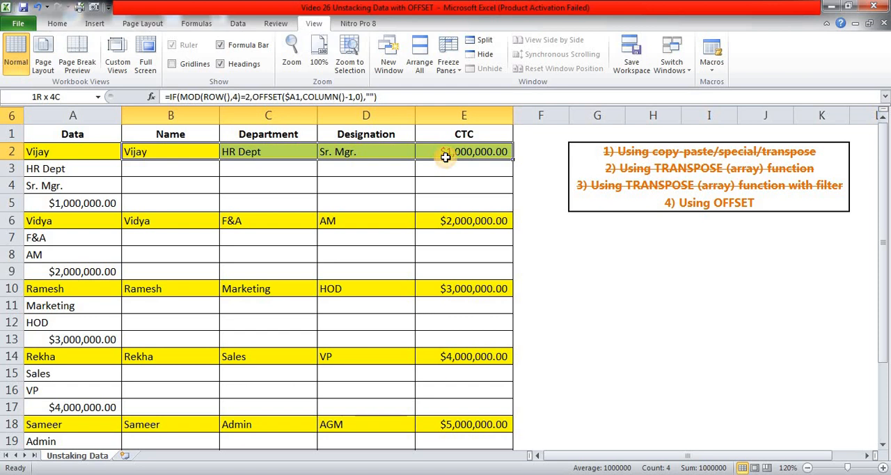
pyautogui.click(170, 167)
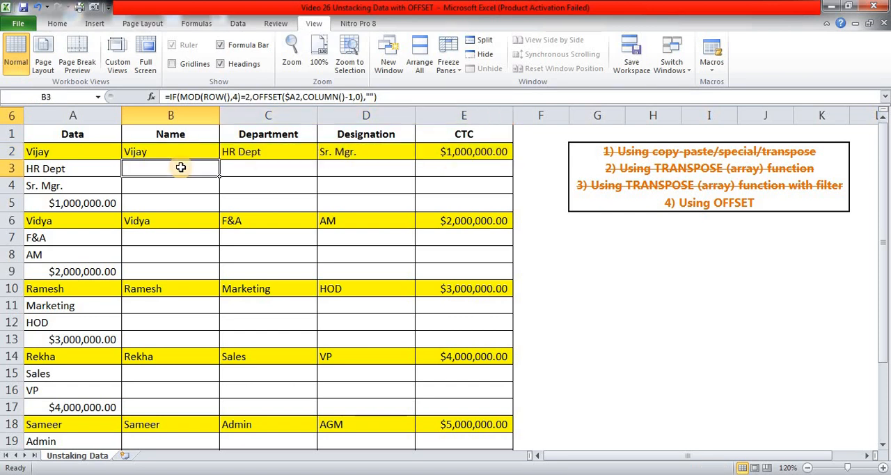
# Enter =COLUMN() in B3 filled to E3, then adjust to =COLUMN()-1 returning 1, 2, 3, 4
pyautogui.write('=COLUMN(')
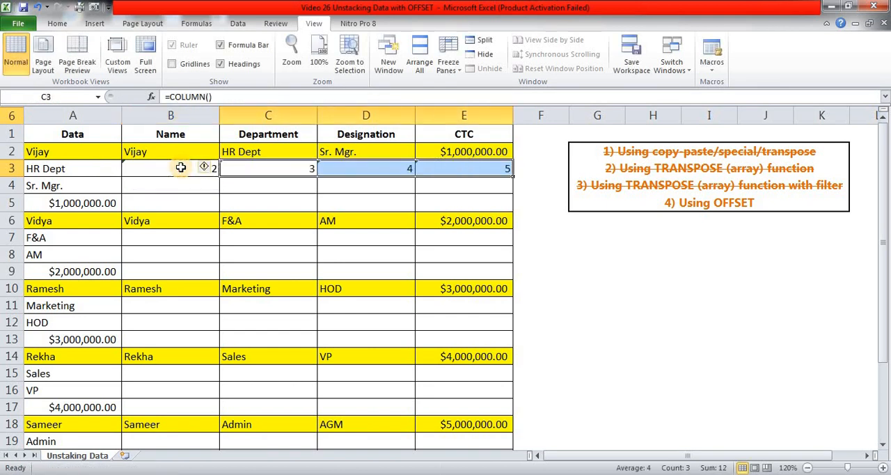
pyautogui.click(169, 167)
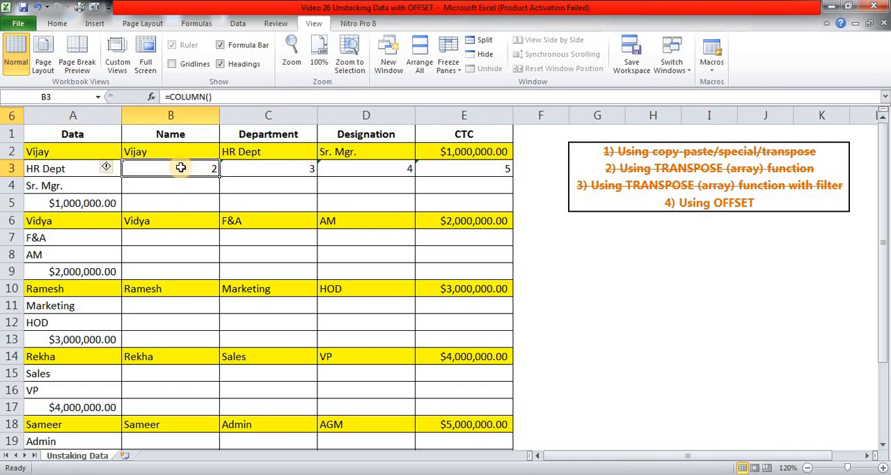
pyautogui.moveTo(169, 168); pyautogui.dragTo(464, 169)
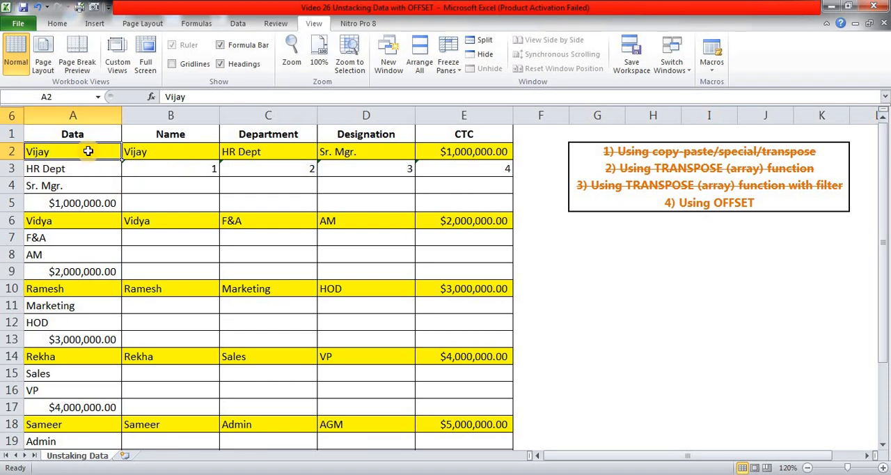
pyautogui.moveTo(85, 172)
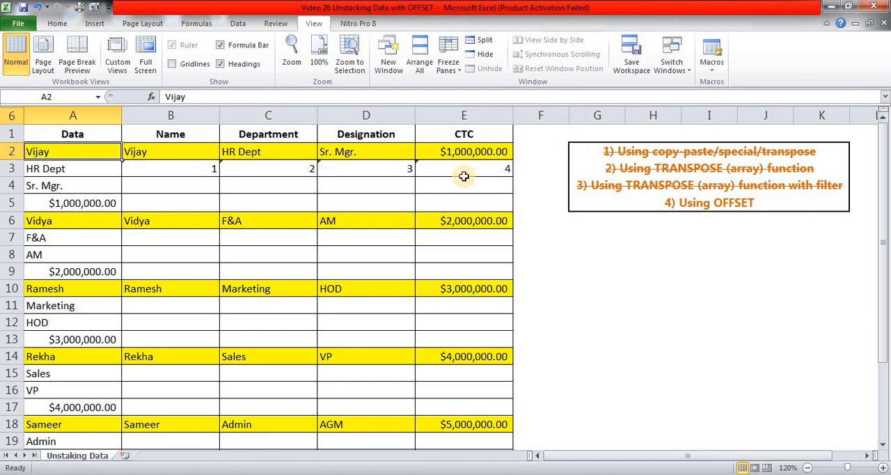
pyautogui.click(169, 168)
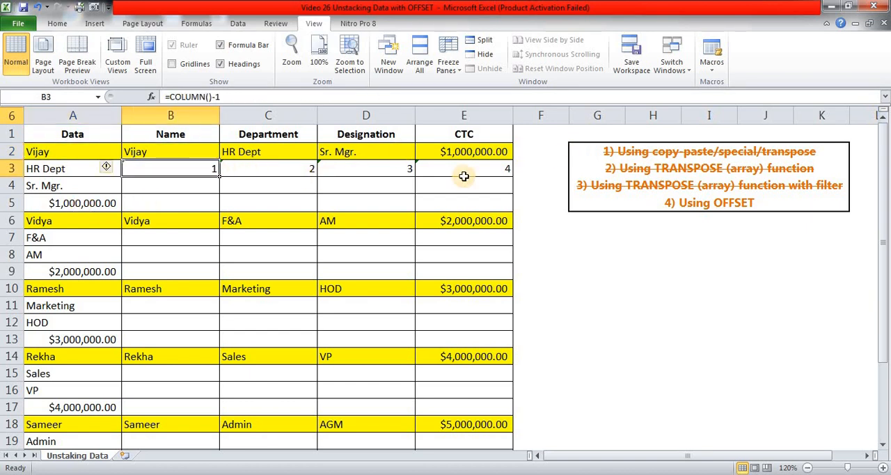
pyautogui.moveTo(170, 168); pyautogui.dragTo(464, 169)
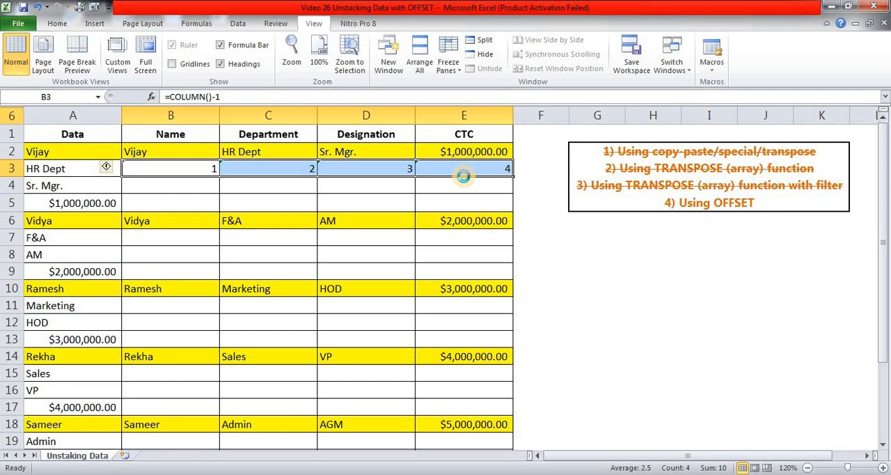